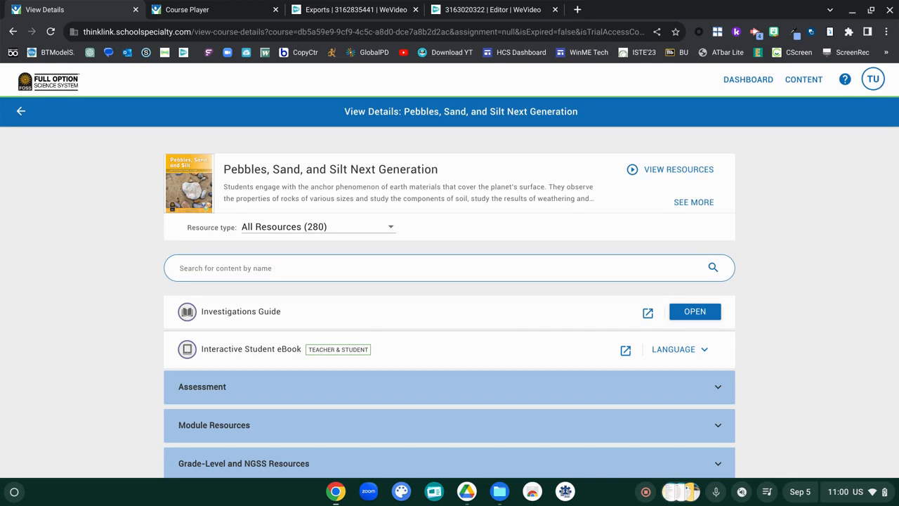
{"action": "mouse_move", "coordinate": [716, 117]}
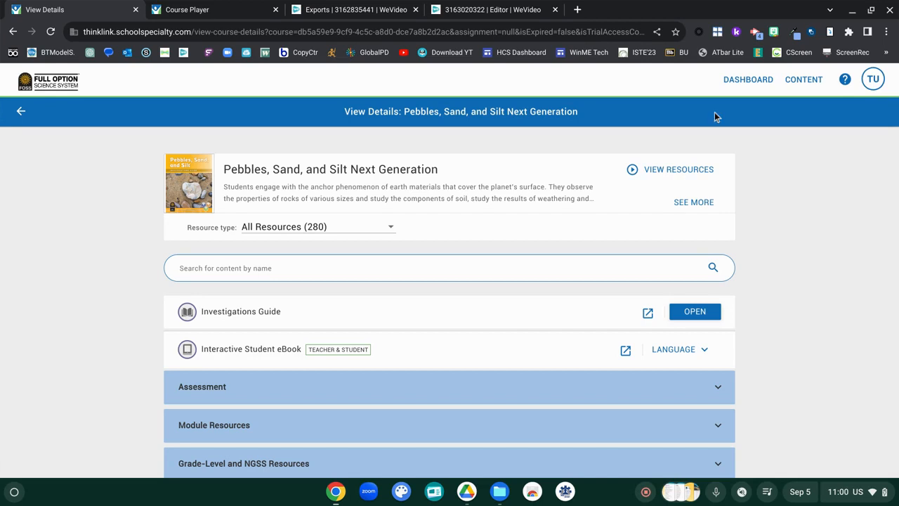
{"action": "mouse_move", "coordinate": [245, 149]}
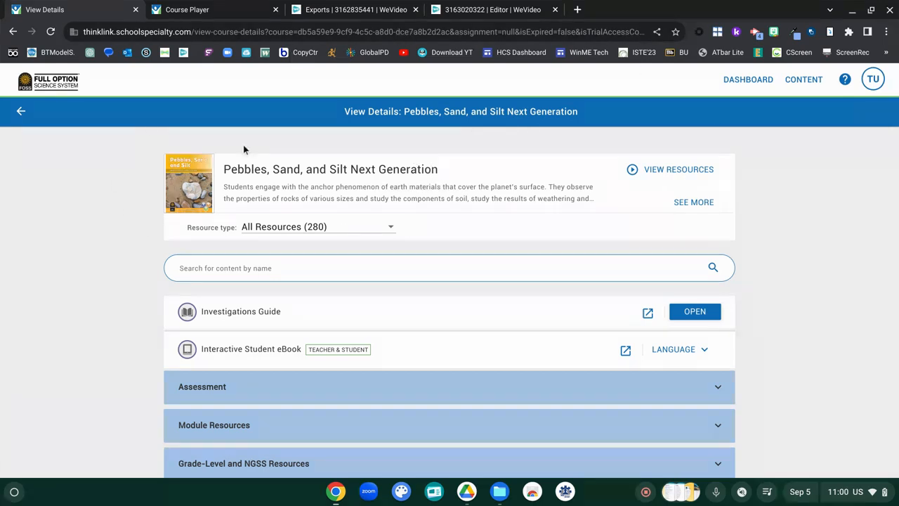
{"action": "mouse_move", "coordinate": [221, 165]}
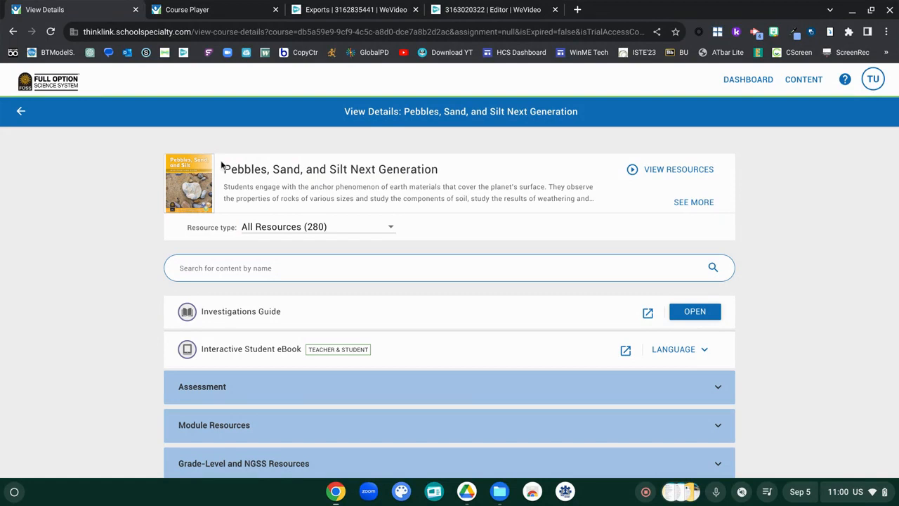
{"action": "mouse_move", "coordinate": [618, 225]}
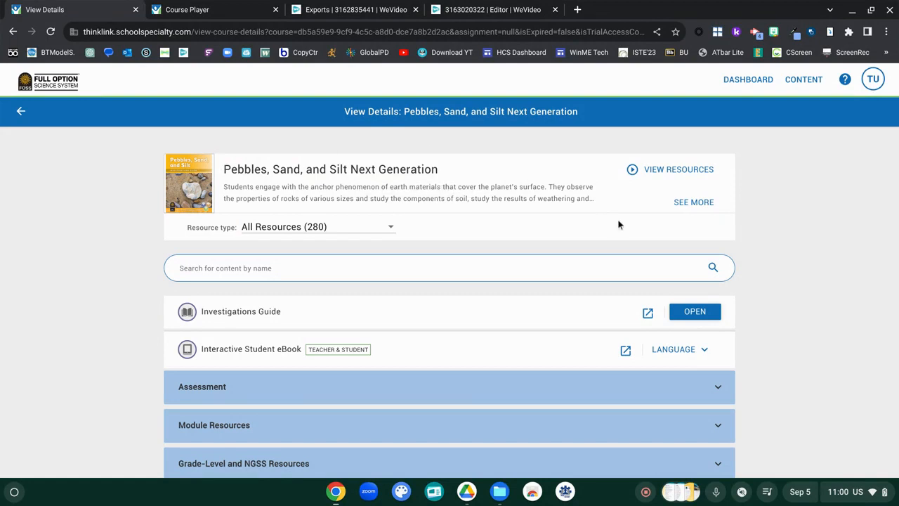
{"action": "mouse_move", "coordinate": [769, 229]}
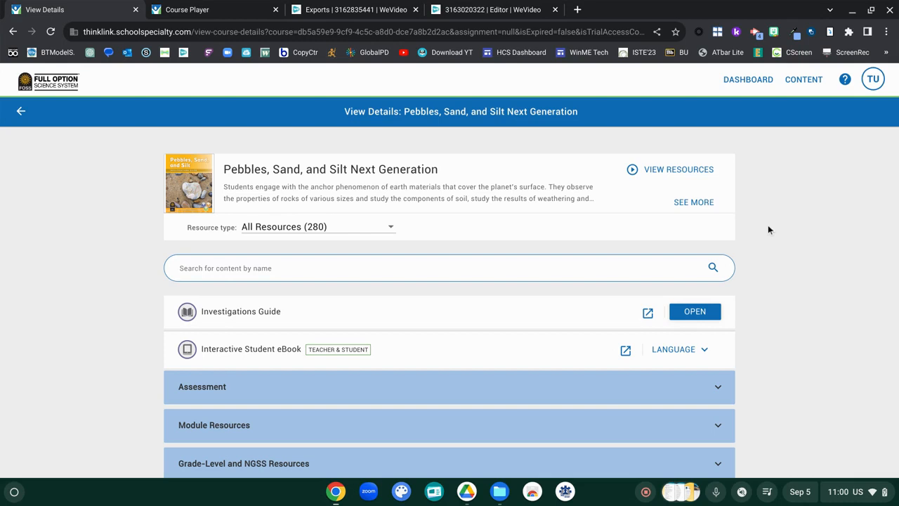
{"action": "mouse_move", "coordinate": [236, 330]}
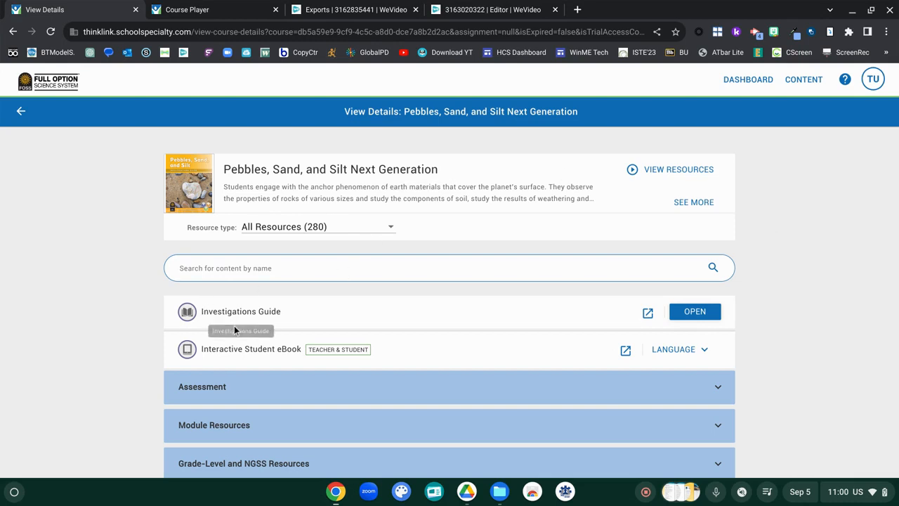
{"action": "mouse_move", "coordinate": [286, 311]}
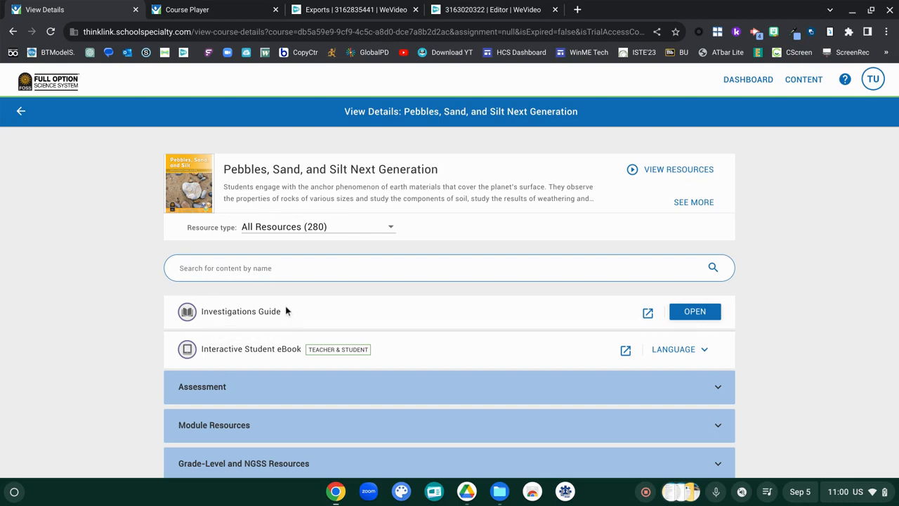
{"action": "mouse_move", "coordinate": [625, 350]}
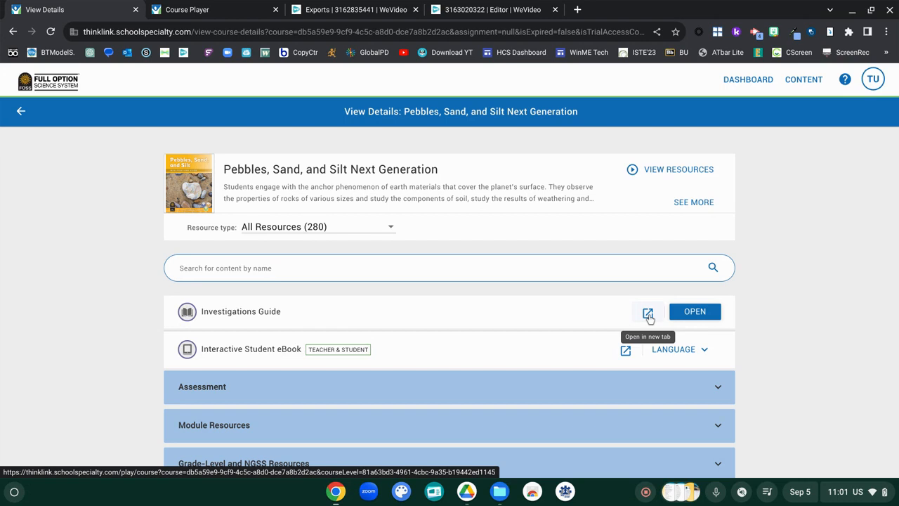
Scroll down the course page to bring Soil and Water and Family Resources into view
{"action": "scroll", "scroll_direction": "down", "scroll_amount": 3}
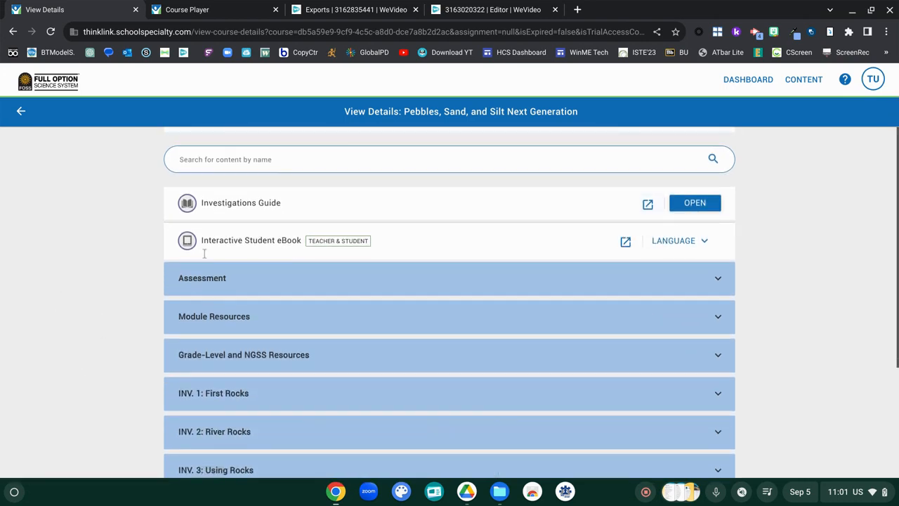
{"action": "mouse_move", "coordinate": [251, 241]}
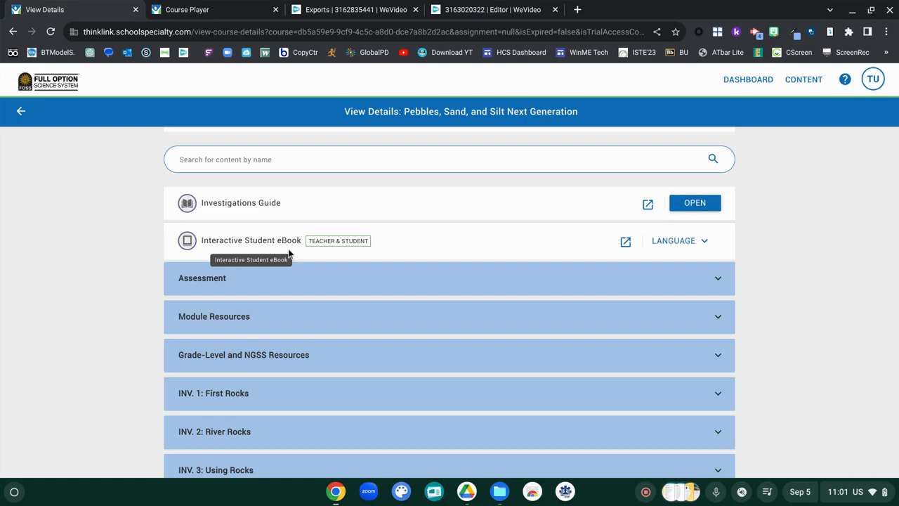
{"action": "mouse_move", "coordinate": [717, 287]}
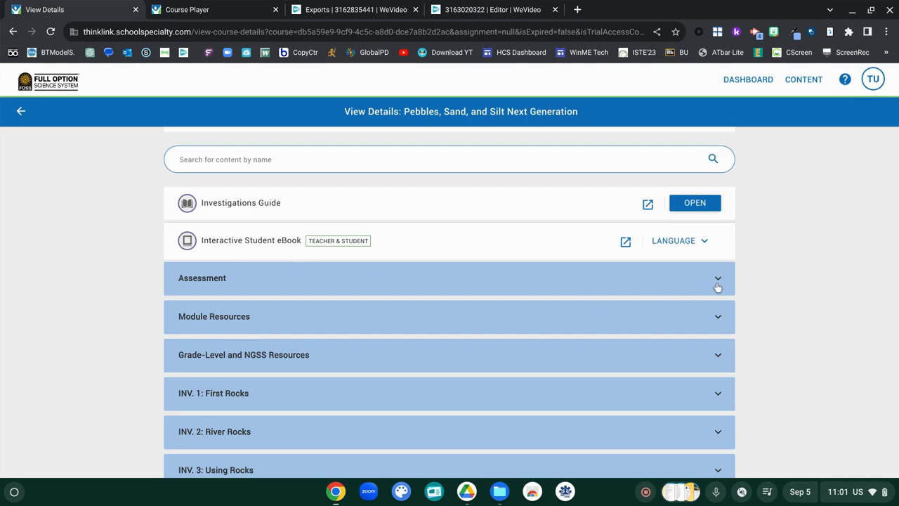
{"action": "scroll", "scroll_direction": "down", "scroll_amount": 3}
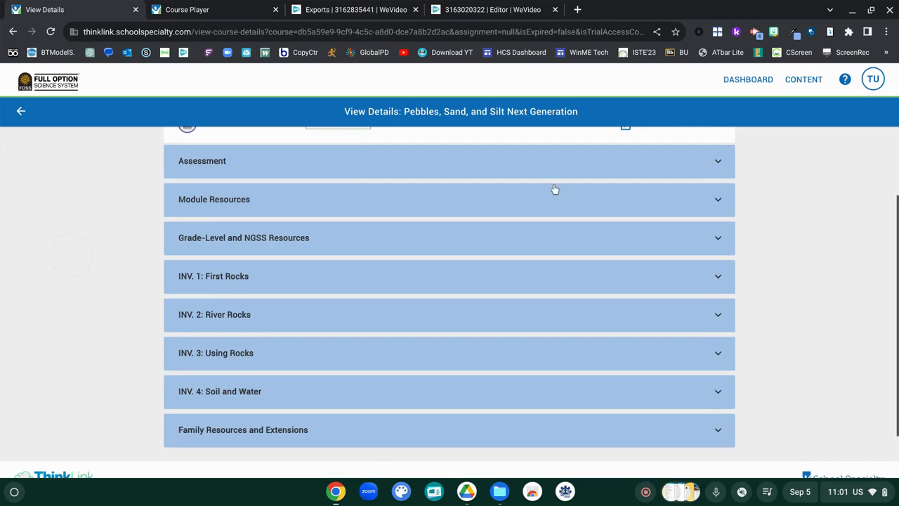
{"action": "mouse_move", "coordinate": [264, 436]}
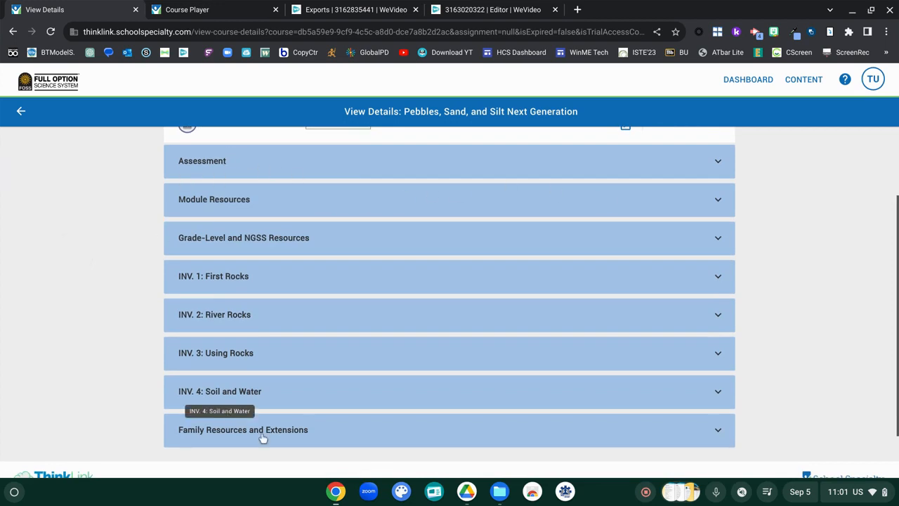
{"action": "mouse_move", "coordinate": [734, 285]}
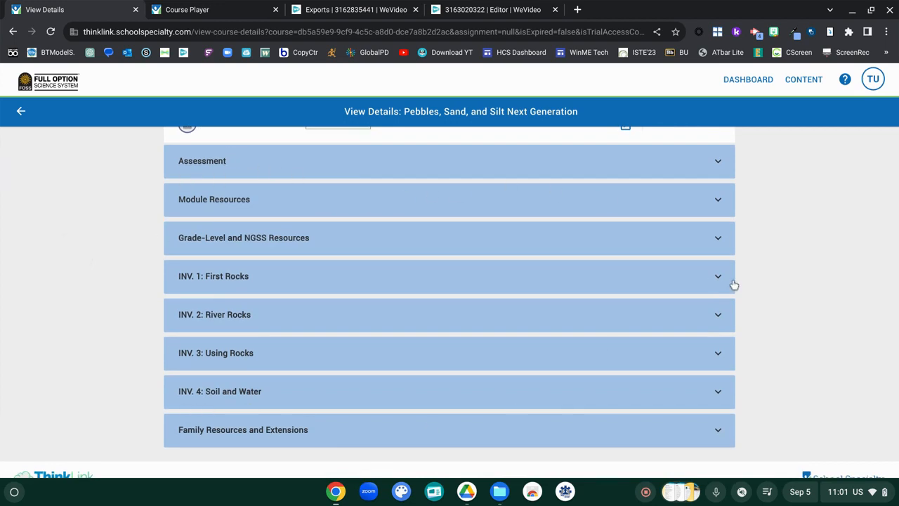
{"action": "mouse_move", "coordinate": [687, 209]}
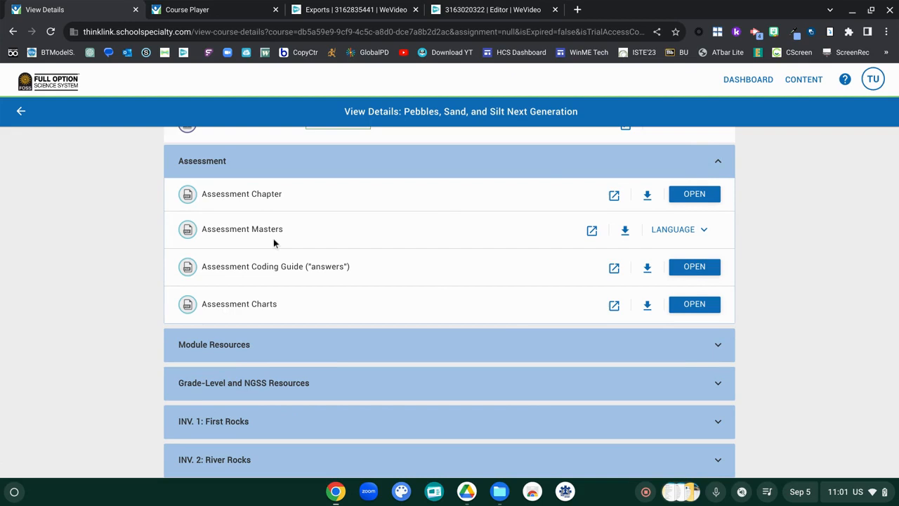
{"action": "mouse_move", "coordinate": [287, 232]}
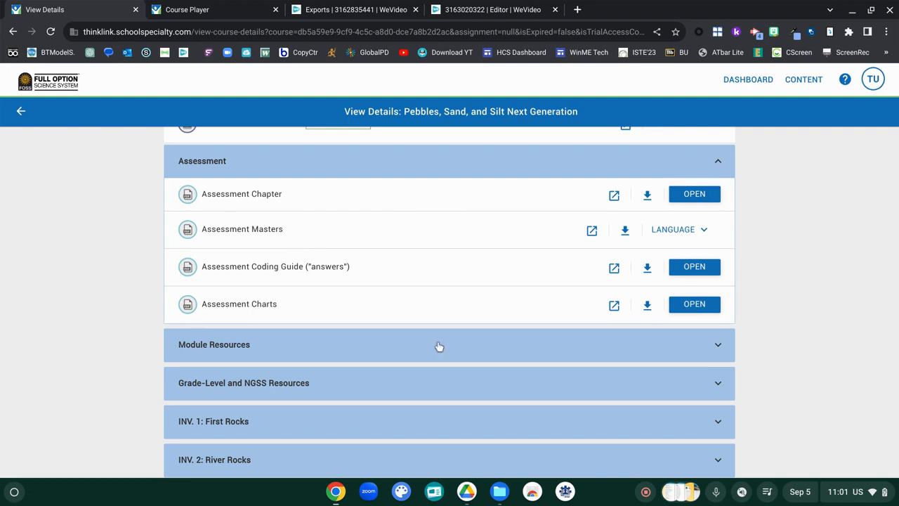
Expand Module Resources to list Teaching Resources, Notebook and Teacher Masters, Literacy and Materials
{"action": "left_click", "coordinate": [439, 344]}
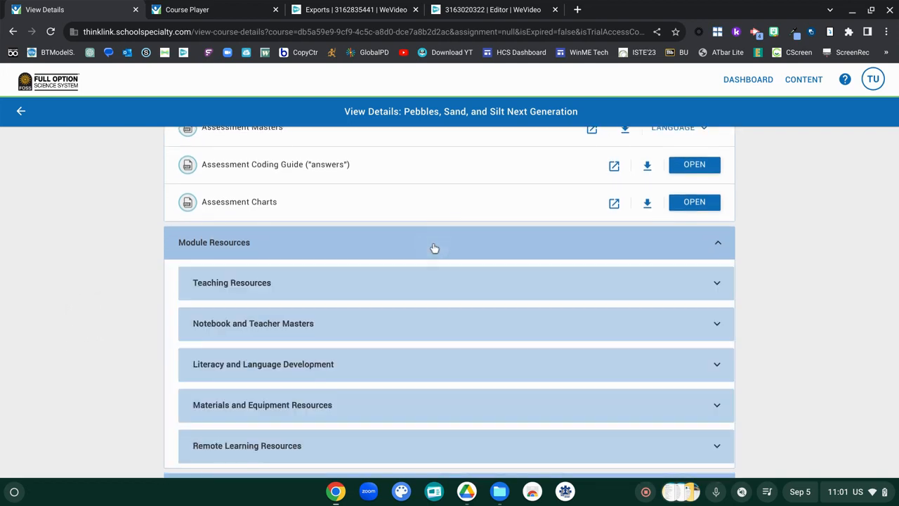
{"action": "mouse_move", "coordinate": [415, 282]}
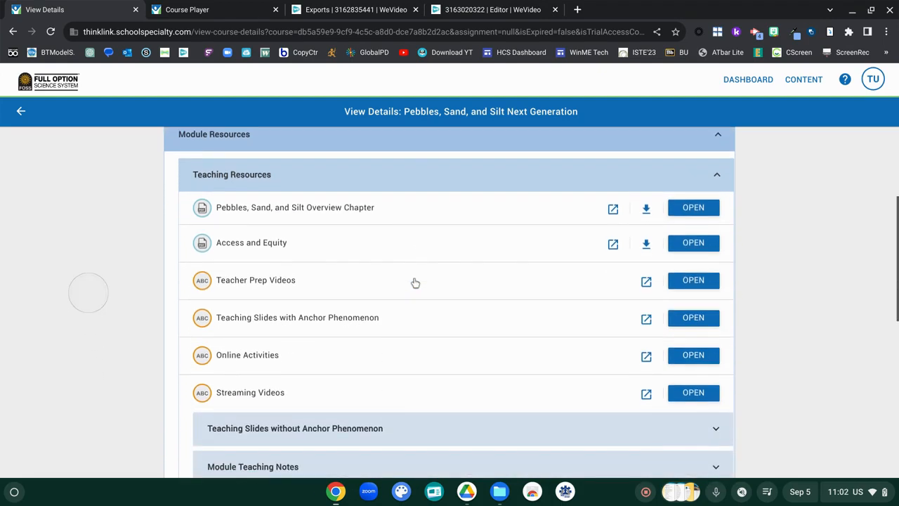
{"action": "mouse_move", "coordinate": [293, 281]}
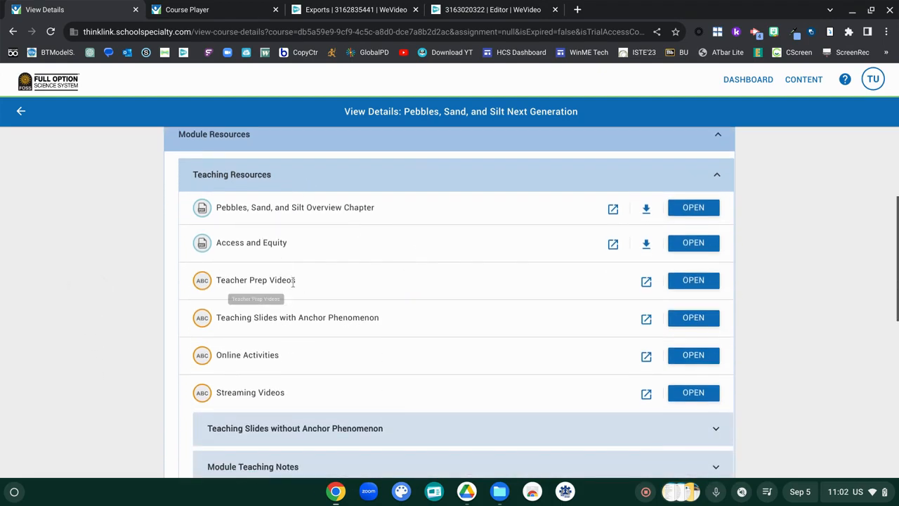
{"action": "mouse_move", "coordinate": [218, 278]}
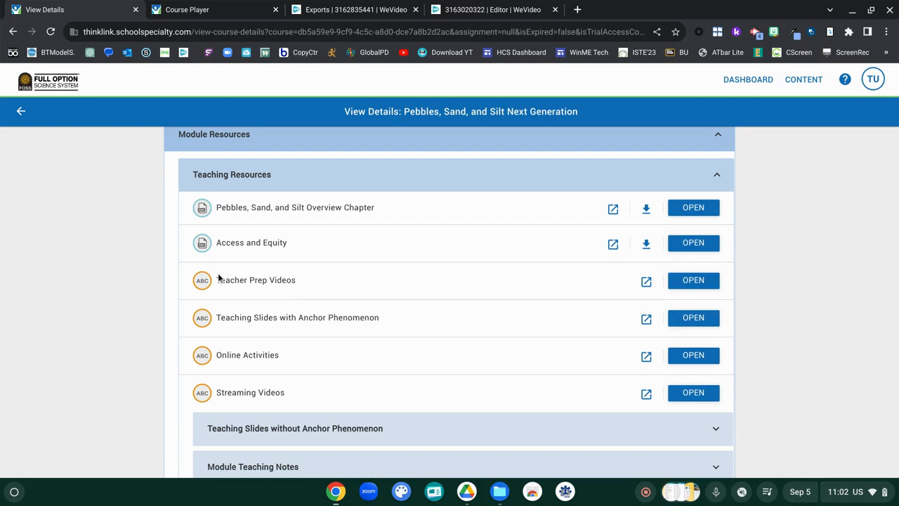
{"action": "mouse_move", "coordinate": [297, 317]}
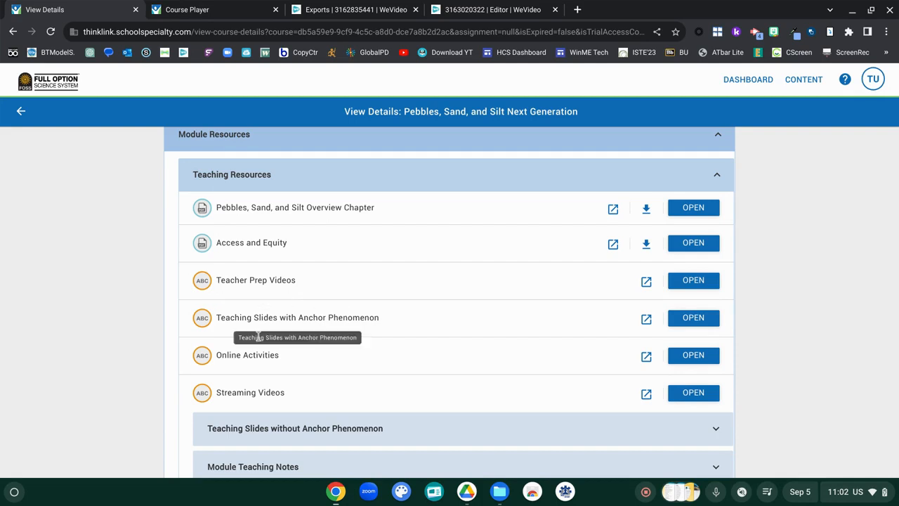
{"action": "mouse_move", "coordinate": [583, 387]}
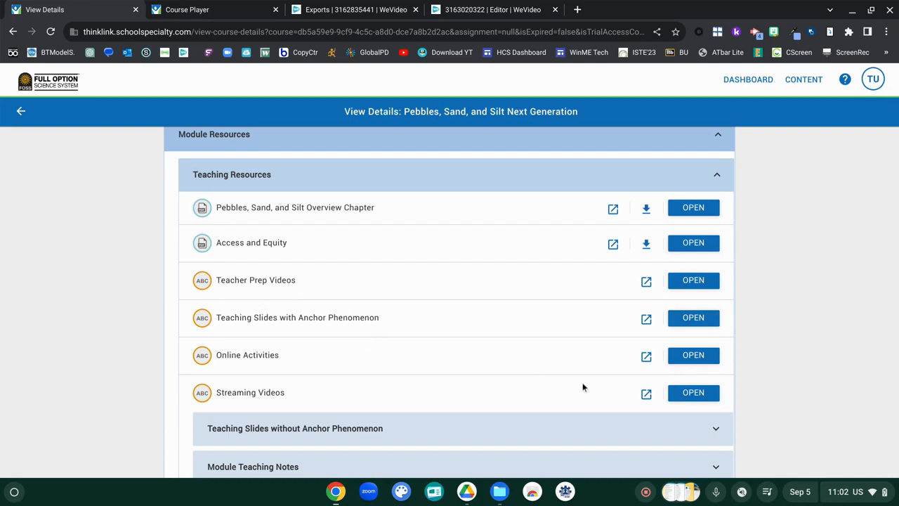
{"action": "mouse_move", "coordinate": [629, 327]}
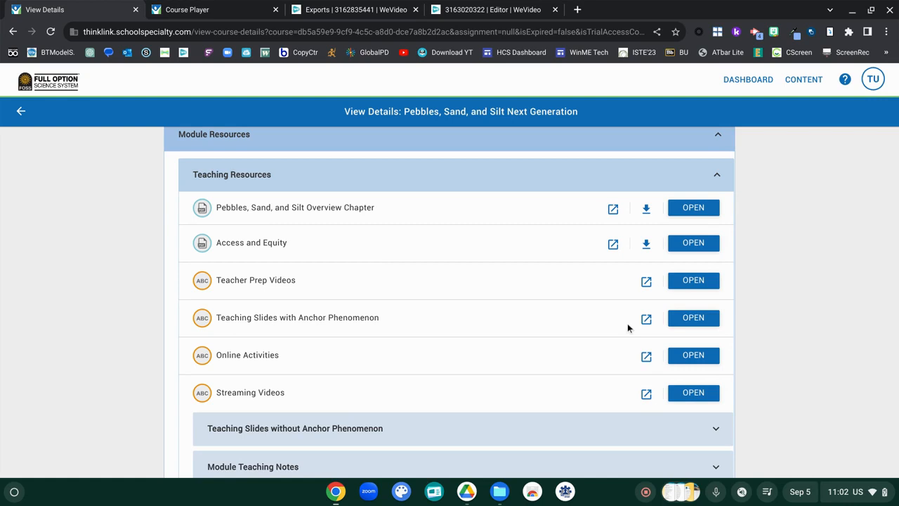
{"action": "scroll", "scroll_direction": "down", "scroll_amount": 3}
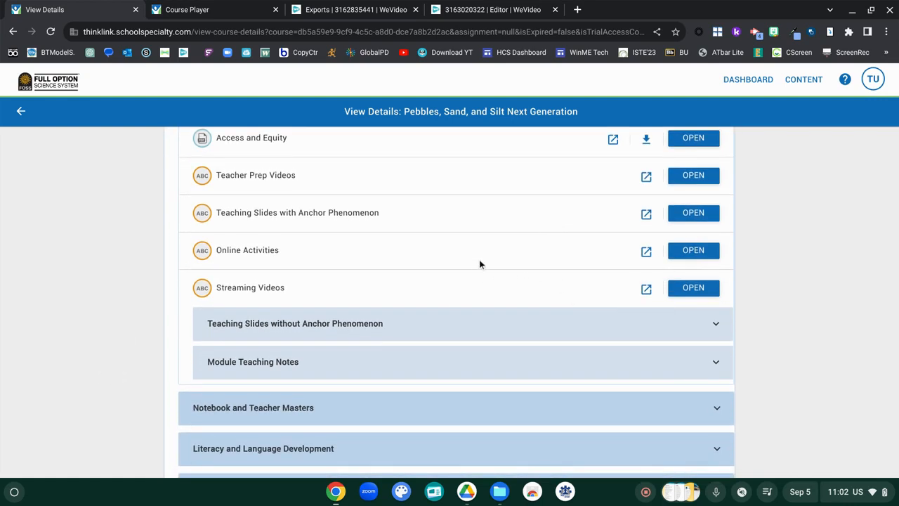
{"action": "mouse_move", "coordinate": [492, 337]}
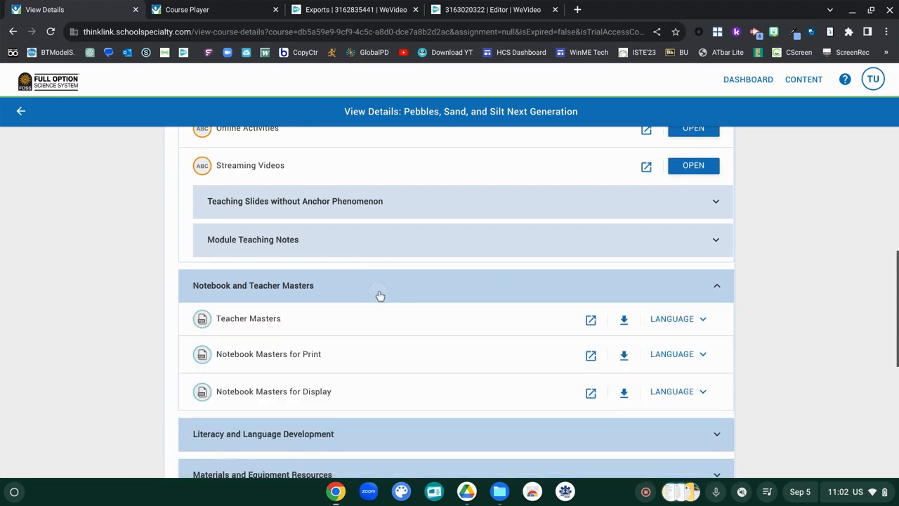
{"action": "mouse_move", "coordinate": [288, 318]}
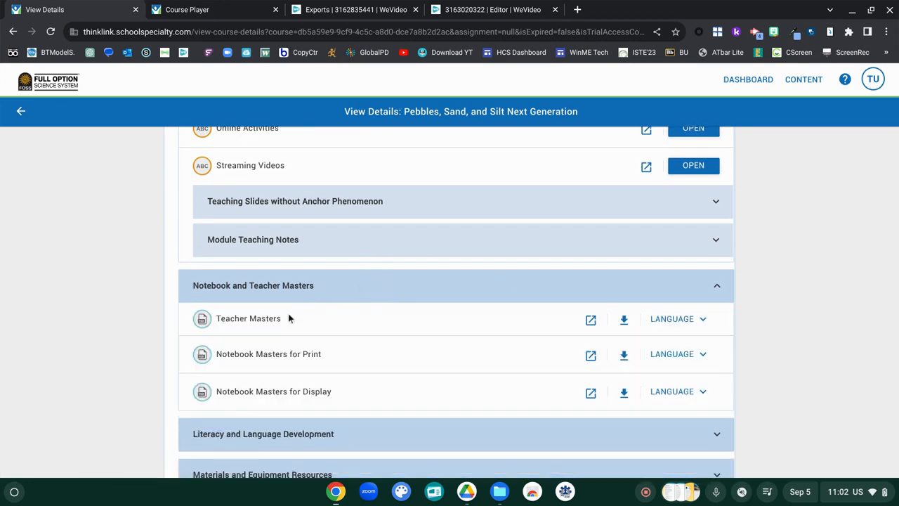
{"action": "mouse_move", "coordinate": [590, 320]}
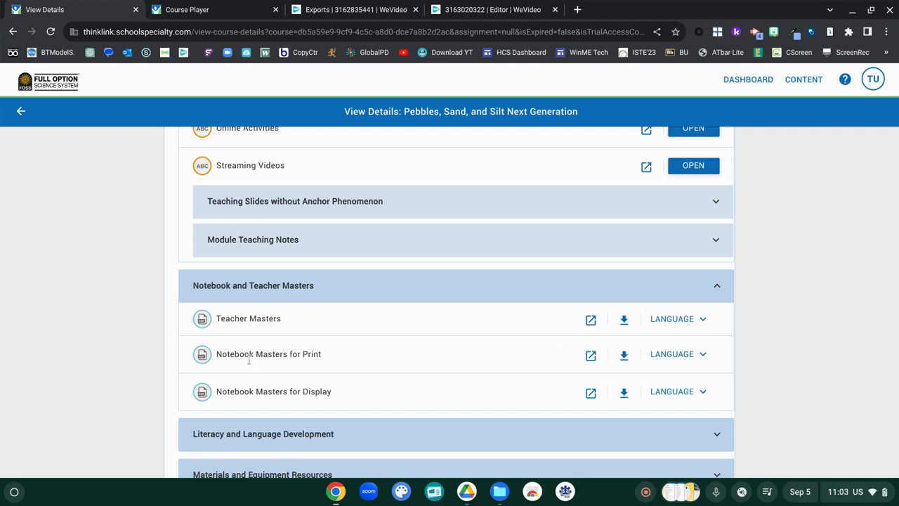
{"action": "mouse_move", "coordinate": [534, 360]}
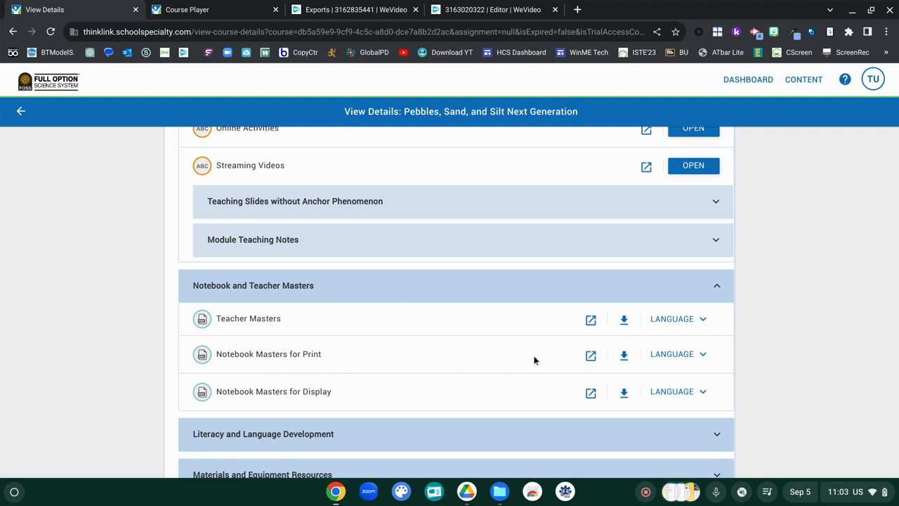
{"action": "mouse_move", "coordinate": [548, 358]}
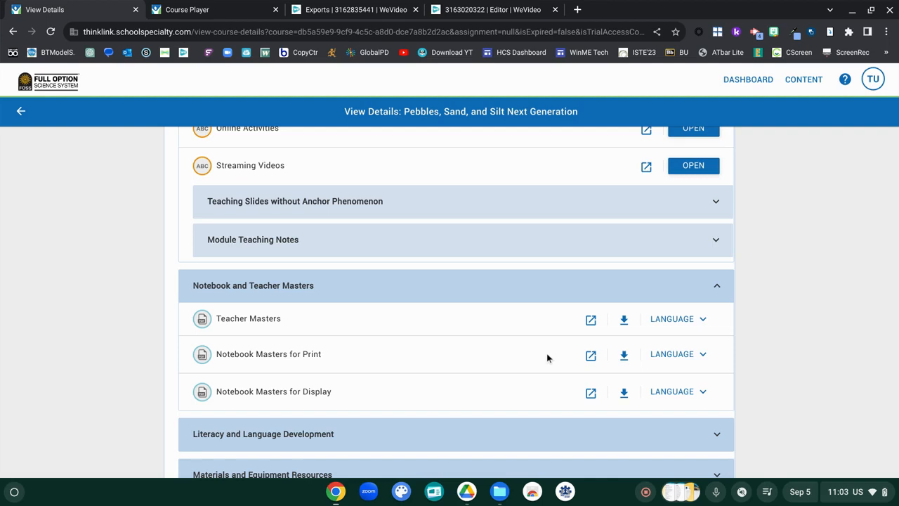
{"action": "scroll", "scroll_direction": "down", "scroll_amount": 3}
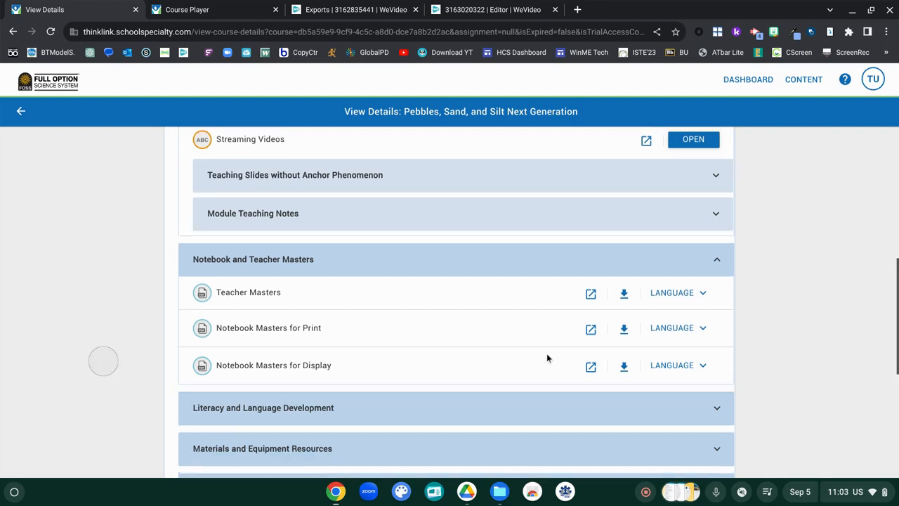
Scroll down through Literacy and Materials to the Posters and Card Sets section
{"action": "scroll", "scroll_direction": "down", "scroll_amount": 3}
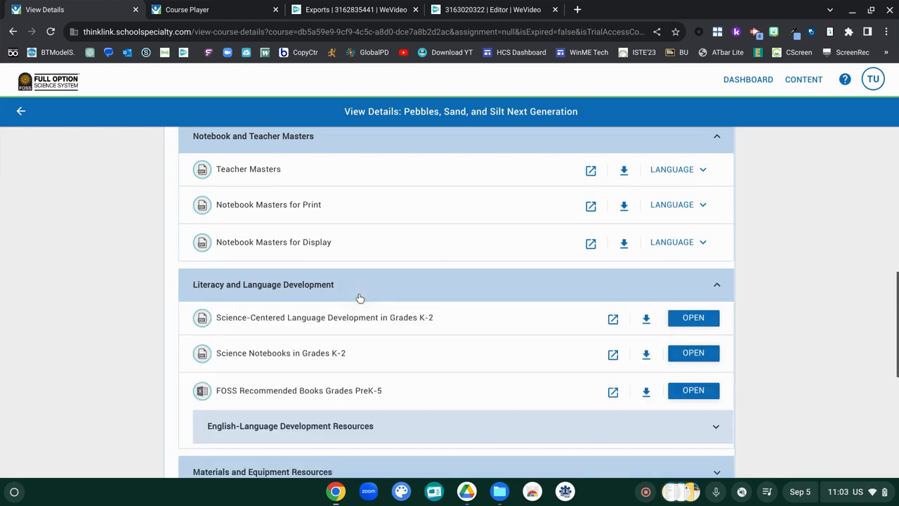
{"action": "scroll", "scroll_direction": "down", "scroll_amount": 3}
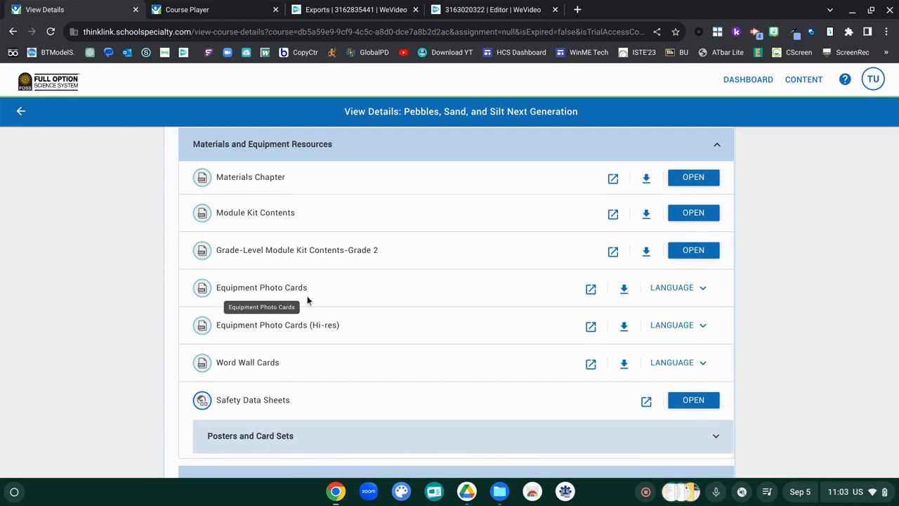
{"action": "mouse_move", "coordinate": [303, 365]}
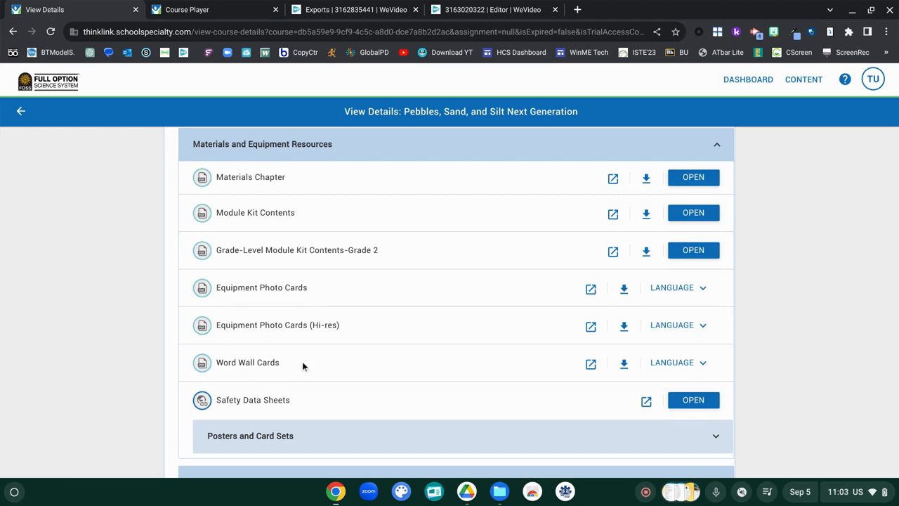
{"action": "mouse_move", "coordinate": [300, 410]}
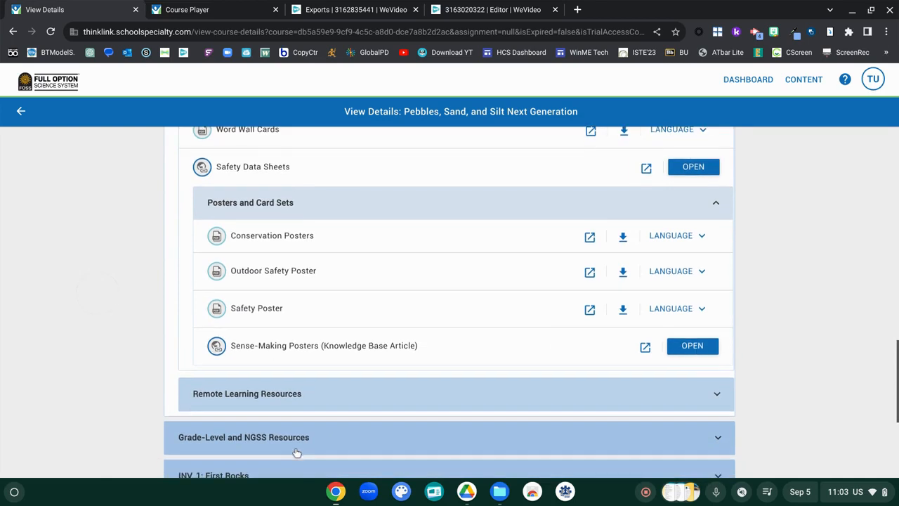
{"action": "mouse_move", "coordinate": [281, 344]}
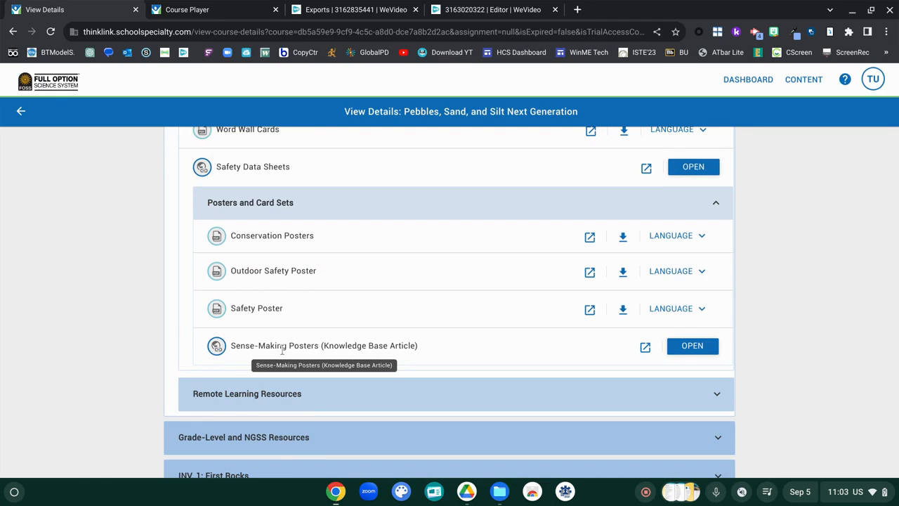
{"action": "mouse_move", "coordinate": [292, 280]}
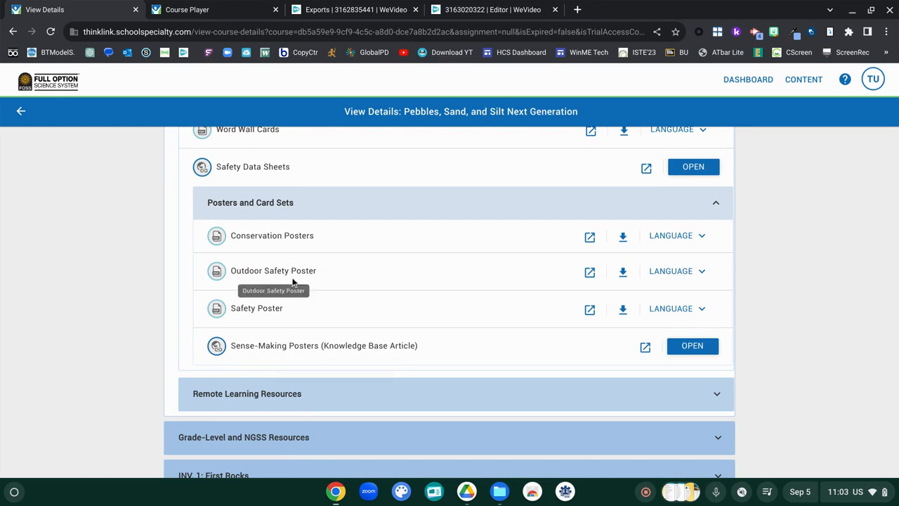
{"action": "mouse_move", "coordinate": [378, 290]}
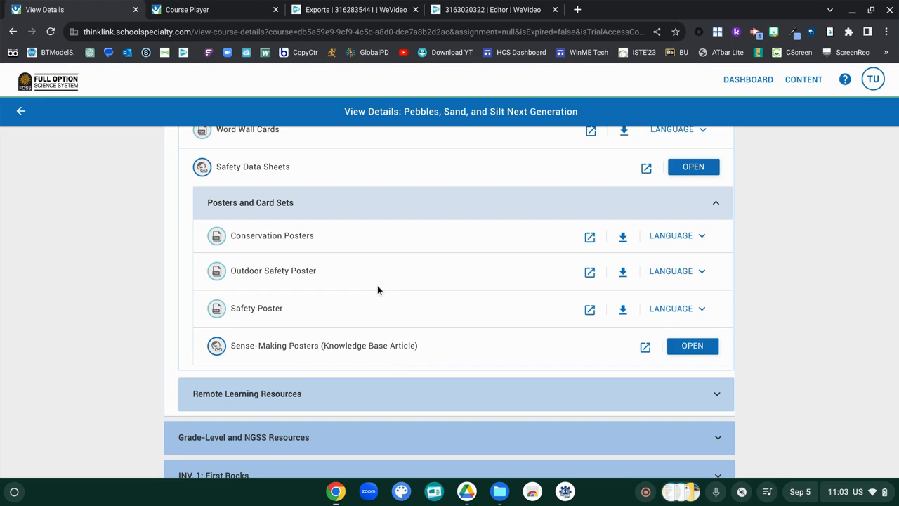
{"action": "scroll", "scroll_direction": "down", "scroll_amount": 3}
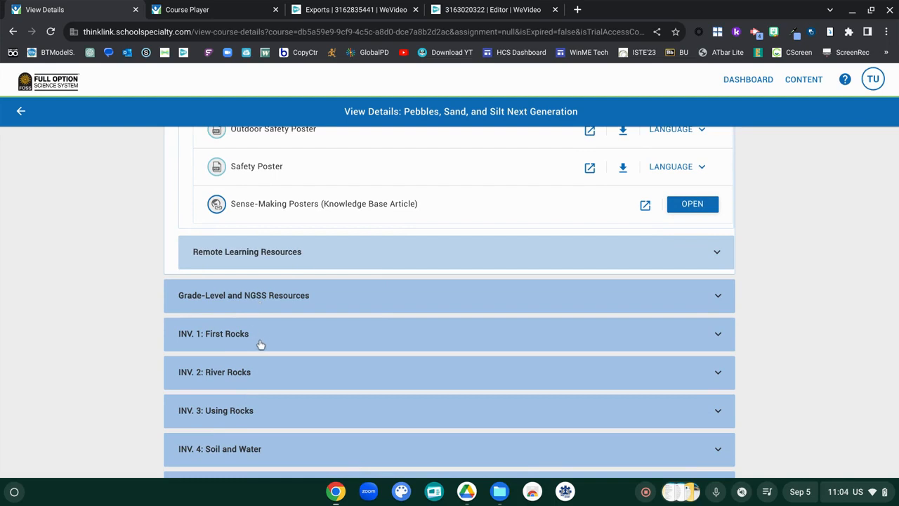
Open Part 1: Three Rocks to show its prep video, focus questions and slides
{"action": "scroll", "scroll_direction": "down", "scroll_amount": 3}
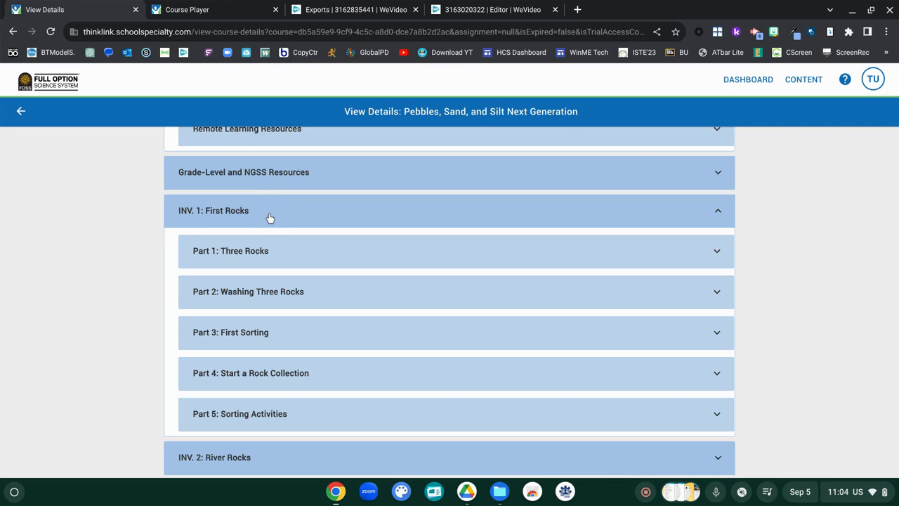
{"action": "left_click", "coordinate": [230, 251]}
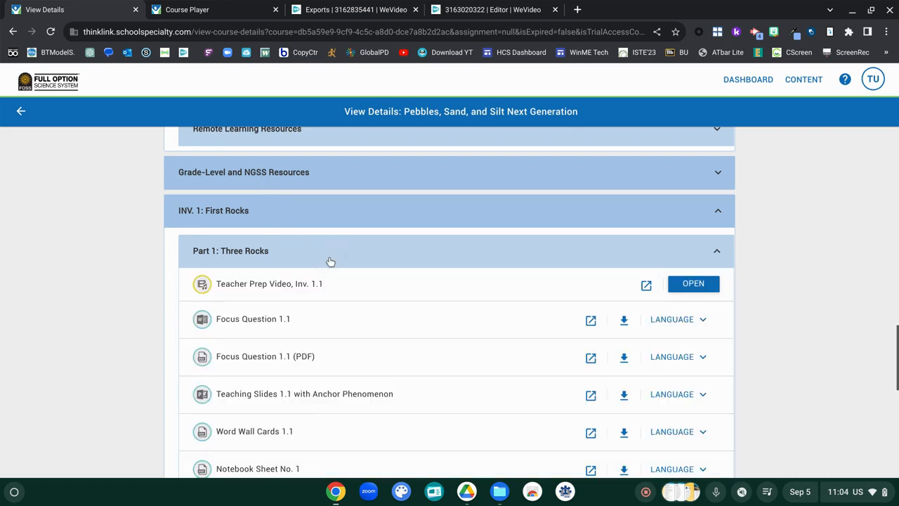
{"action": "mouse_move", "coordinate": [232, 309]}
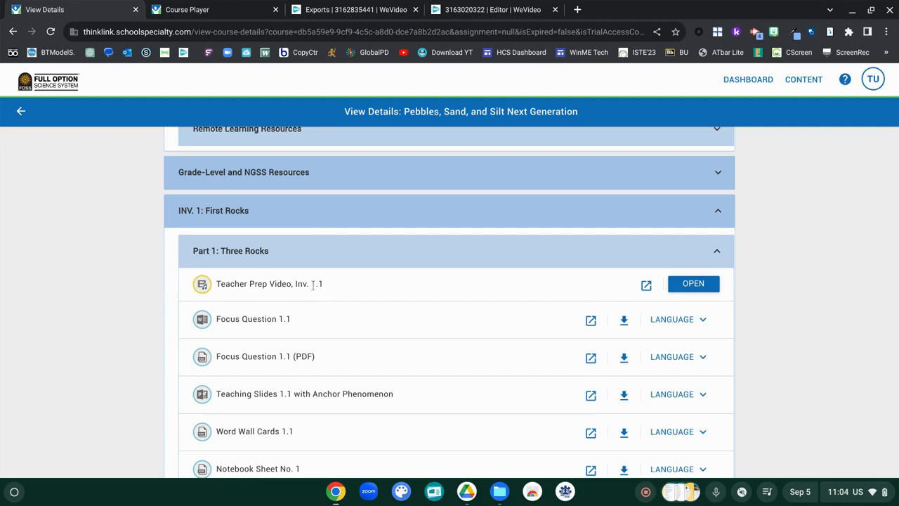
{"action": "mouse_move", "coordinate": [316, 284]}
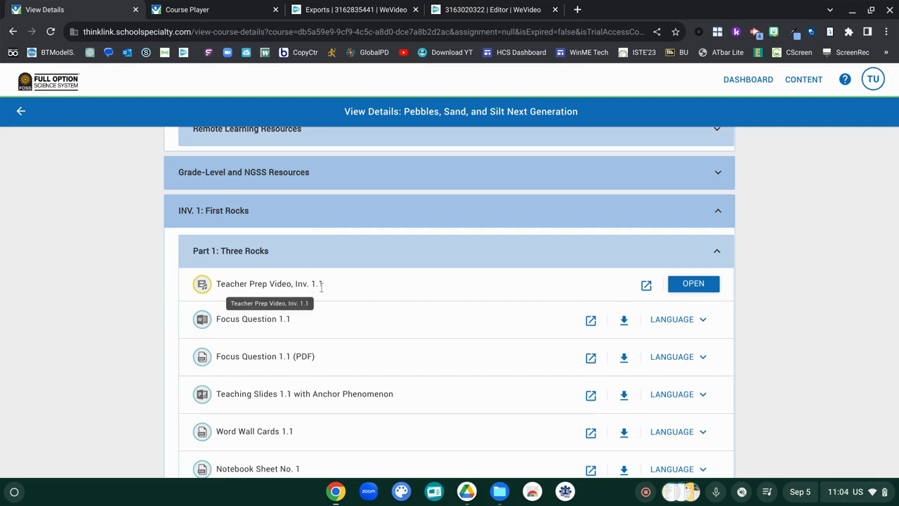
{"action": "scroll", "scroll_direction": "down", "scroll_amount": 3}
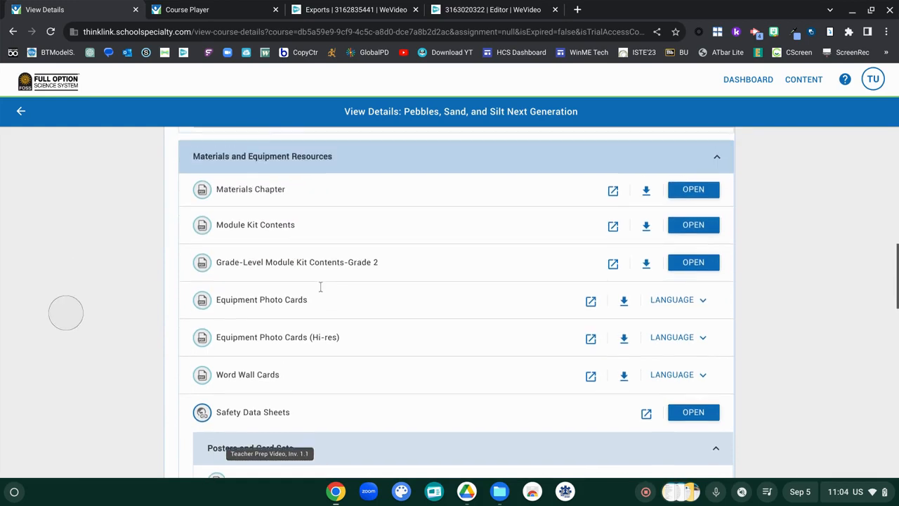
{"action": "scroll", "scroll_direction": "down", "scroll_amount": 3}
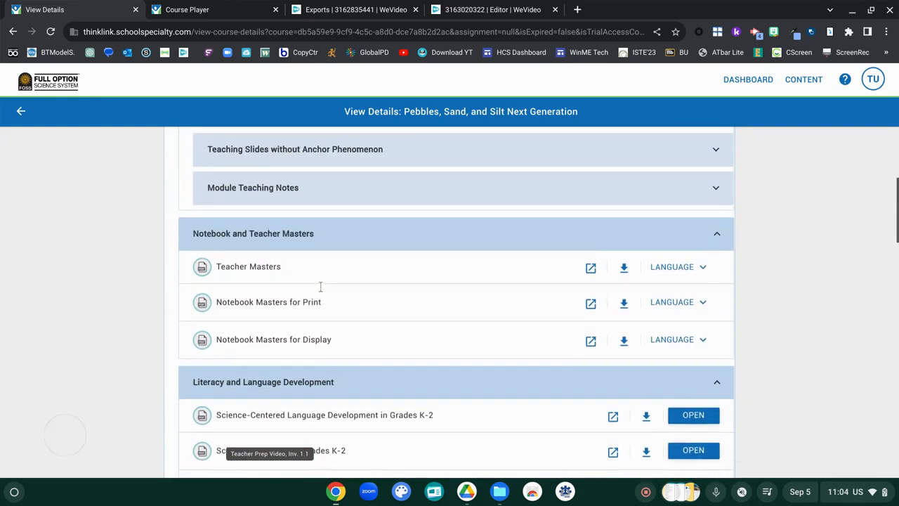
{"action": "scroll", "scroll_direction": "down", "scroll_amount": 3}
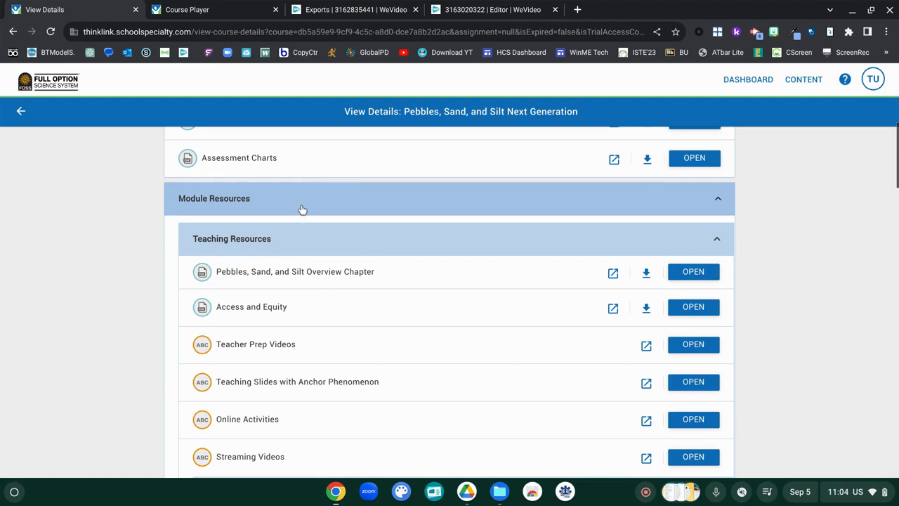
{"action": "mouse_move", "coordinate": [234, 337]}
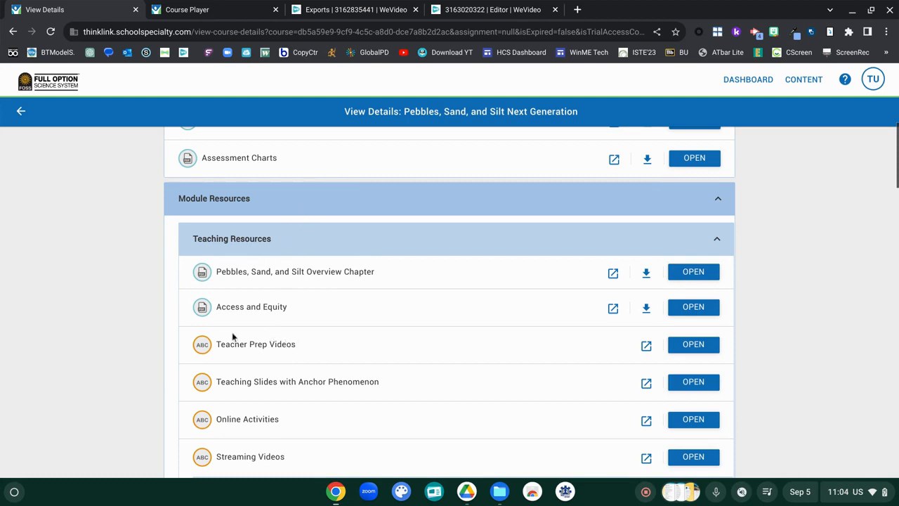
{"action": "mouse_move", "coordinate": [241, 344]}
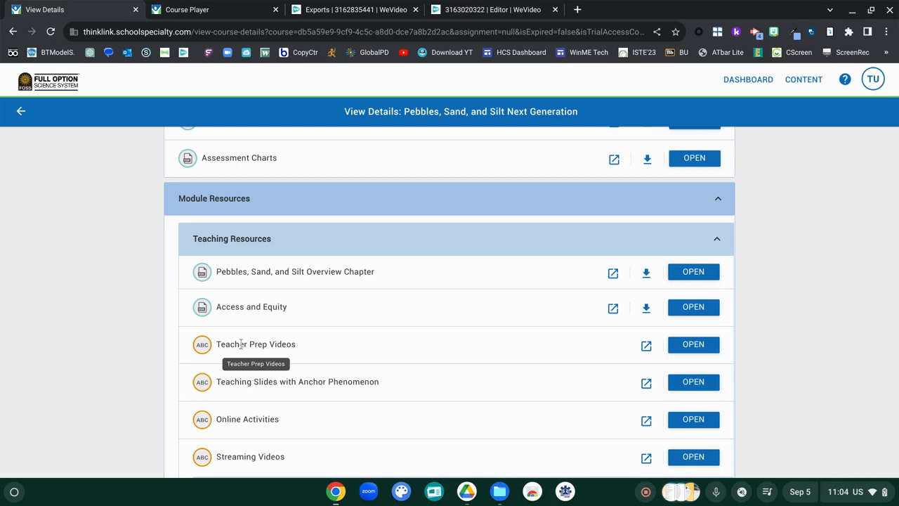
{"action": "scroll", "scroll_direction": "down", "scroll_amount": 3}
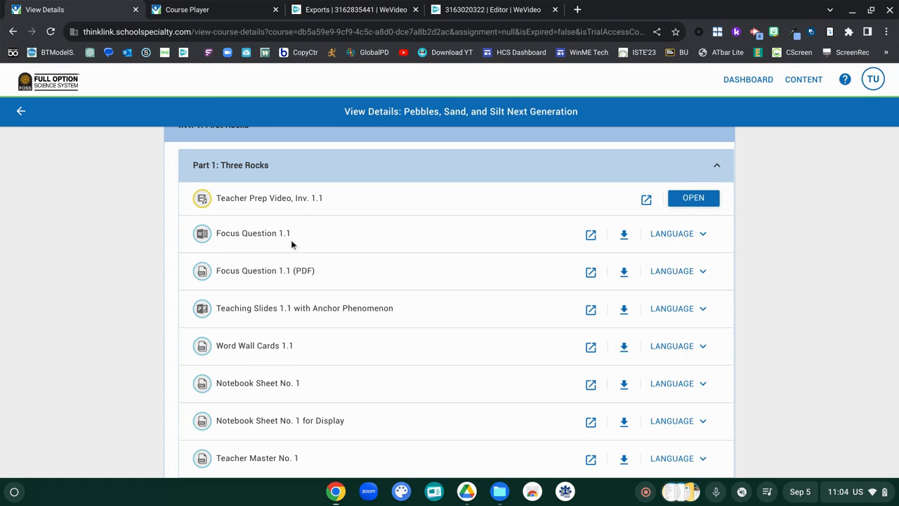
{"action": "mouse_move", "coordinate": [266, 249]}
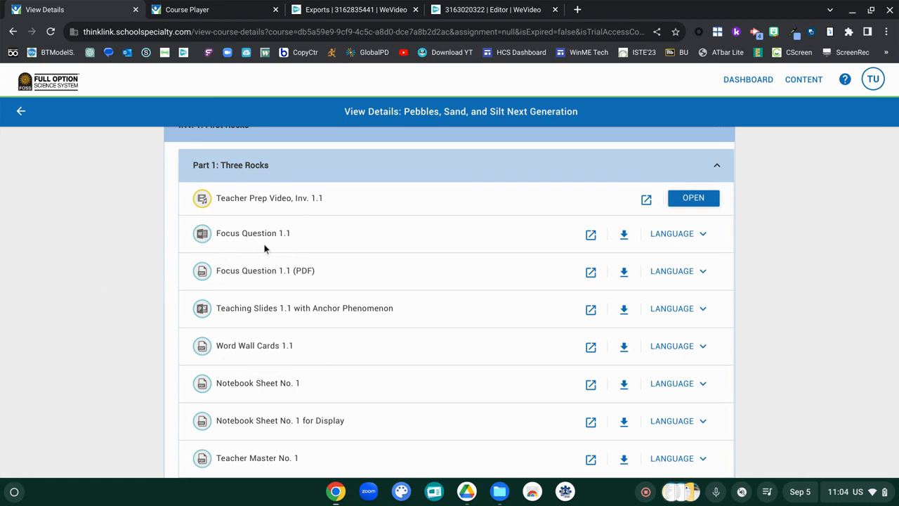
{"action": "mouse_move", "coordinate": [281, 243]}
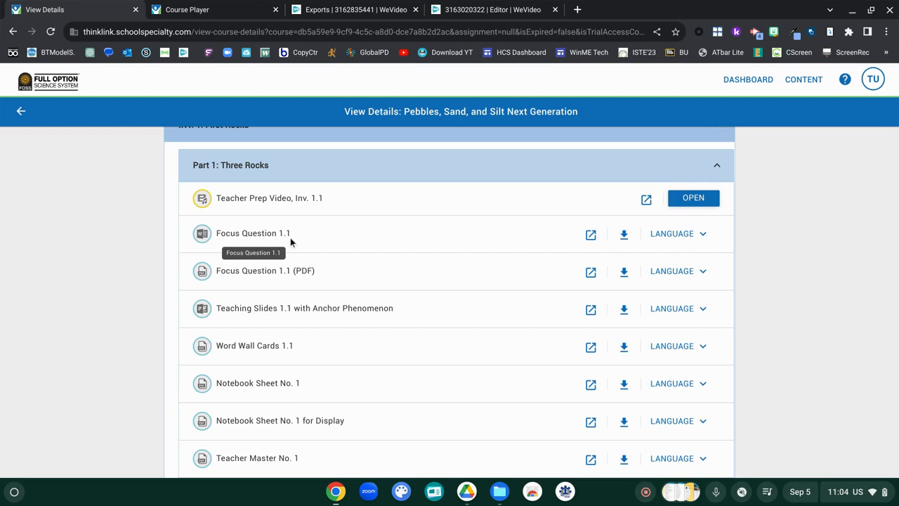
{"action": "mouse_move", "coordinate": [315, 269]}
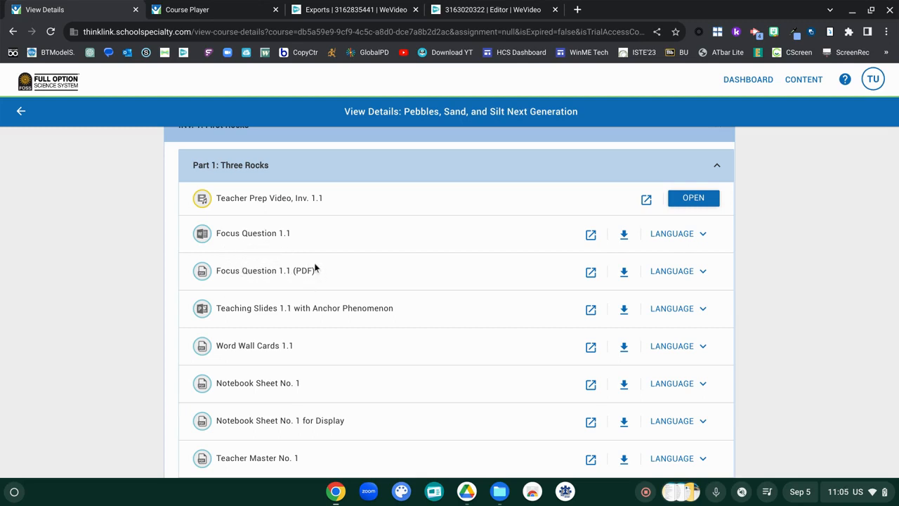
{"action": "mouse_move", "coordinate": [325, 275]}
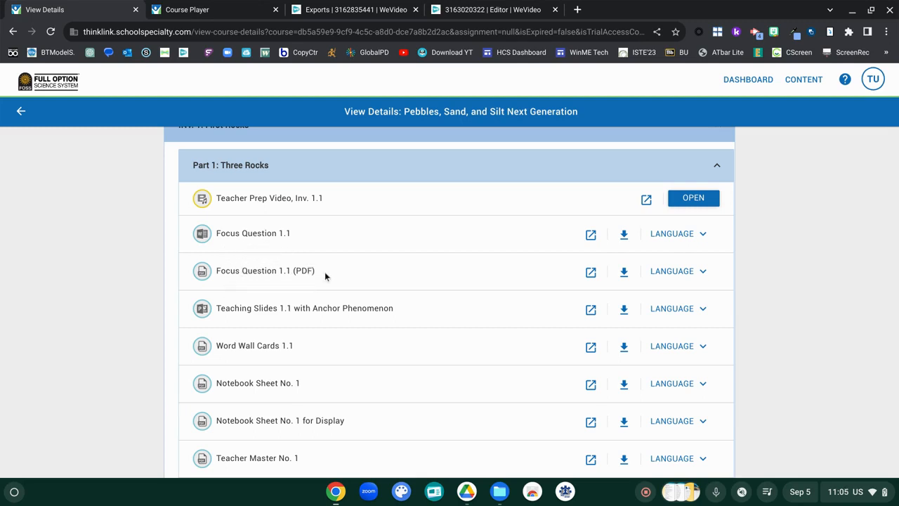
{"action": "mouse_move", "coordinate": [288, 270]}
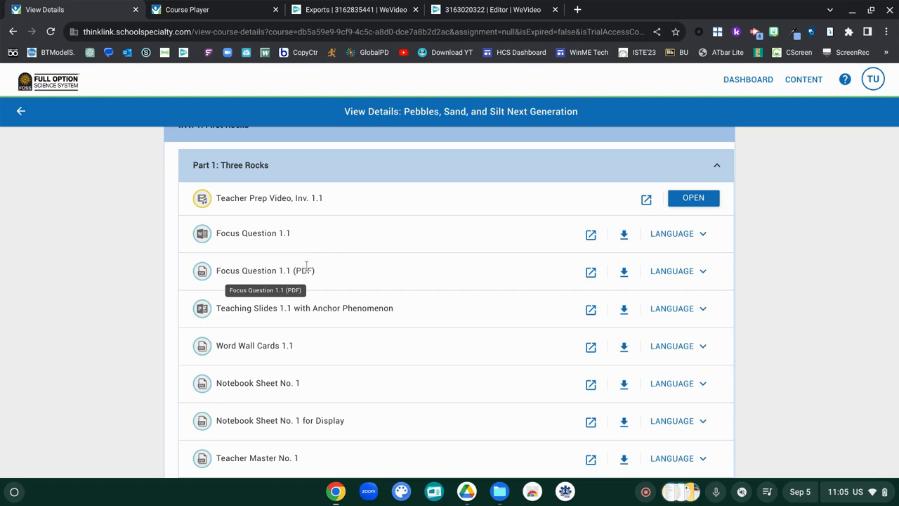
{"action": "mouse_move", "coordinate": [318, 365]}
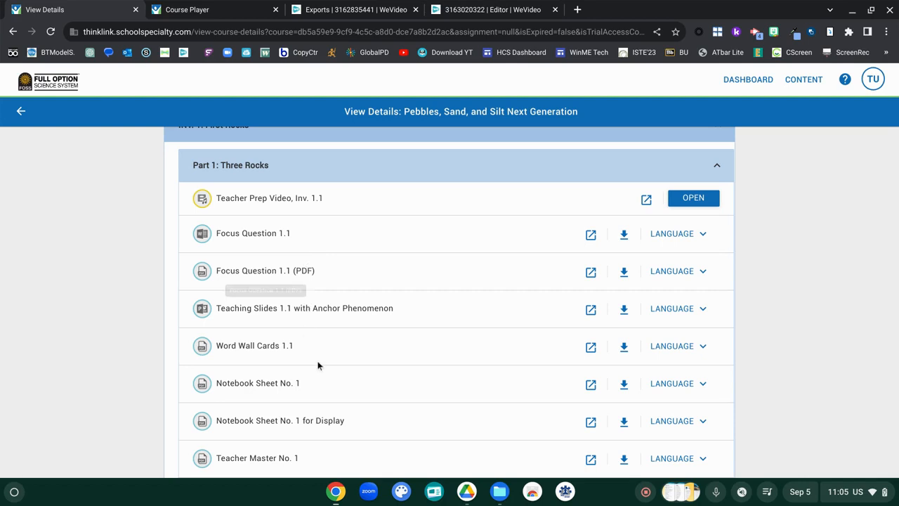
{"action": "mouse_move", "coordinate": [394, 316]}
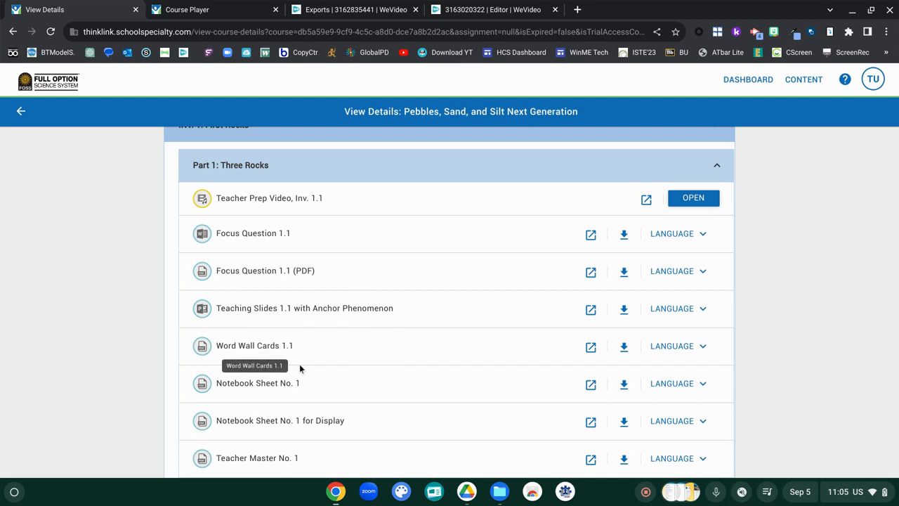
{"action": "scroll", "scroll_direction": "down", "scroll_amount": 3}
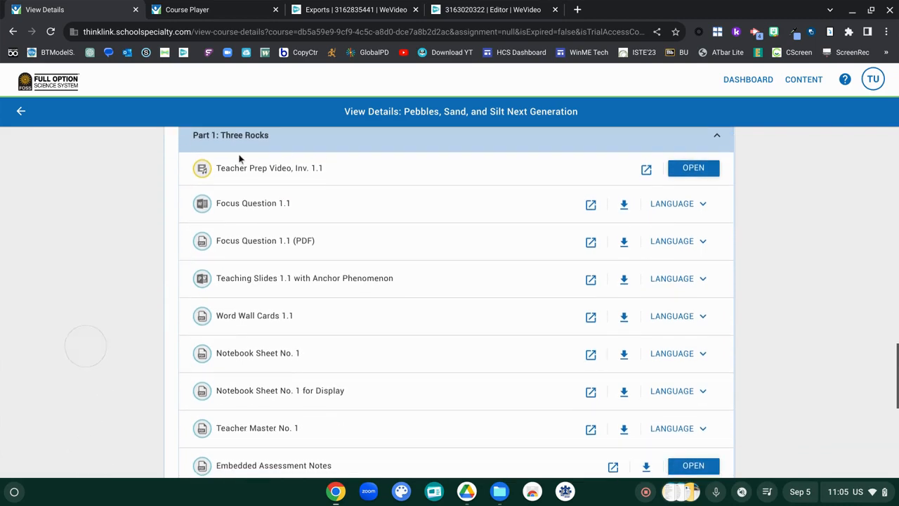
{"action": "mouse_move", "coordinate": [302, 276]}
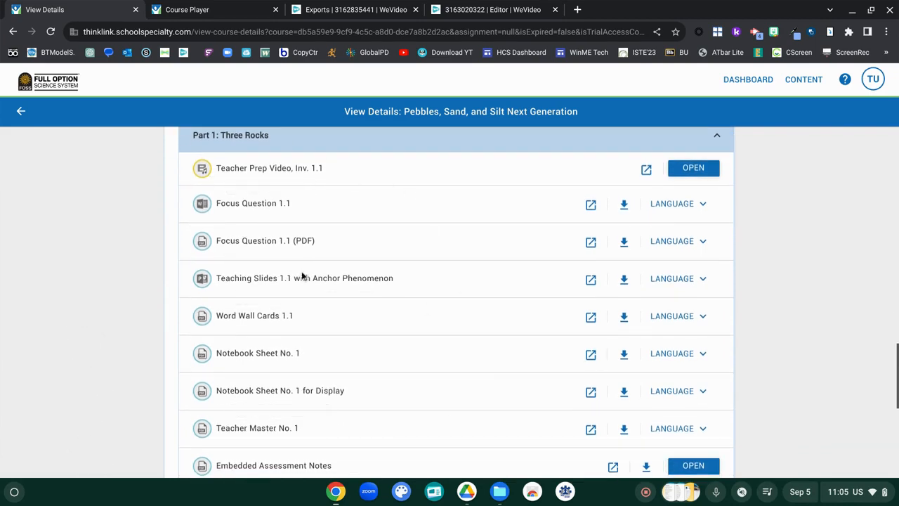
{"action": "mouse_move", "coordinate": [301, 278]}
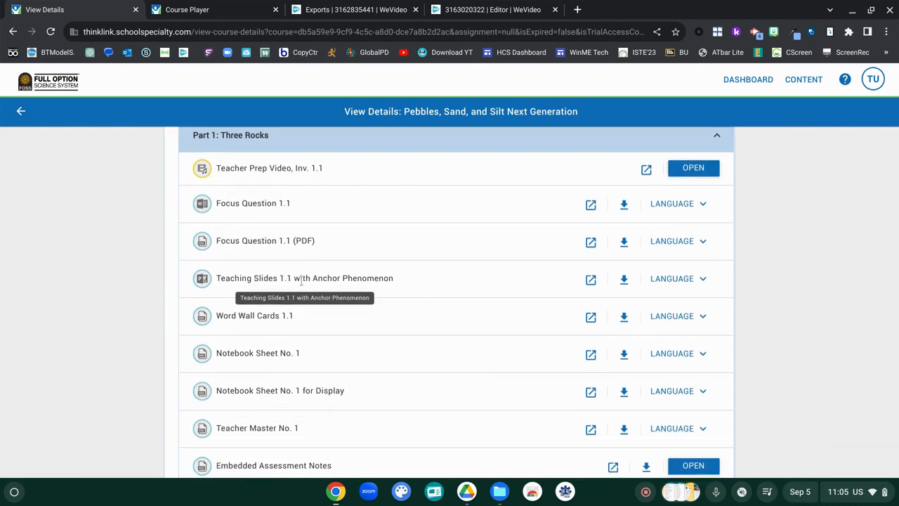
{"action": "mouse_move", "coordinate": [307, 181]}
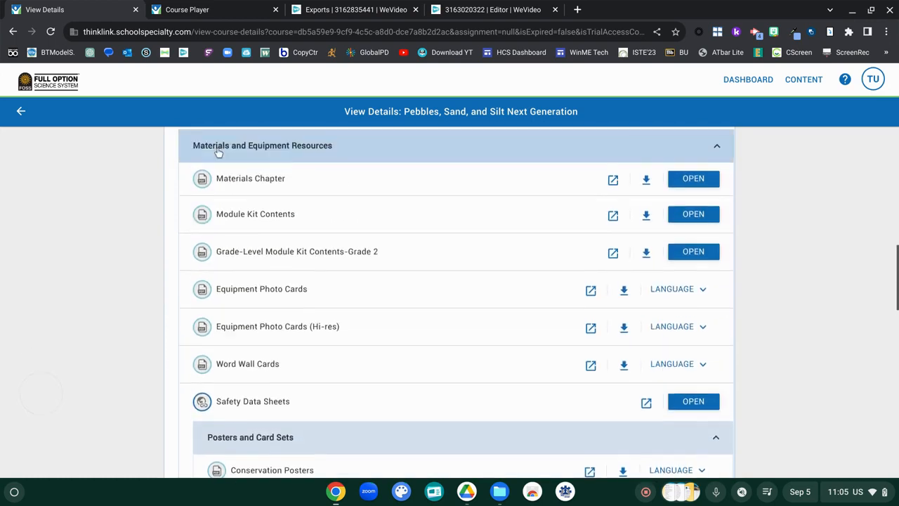
{"action": "scroll", "scroll_direction": "down", "scroll_amount": 3}
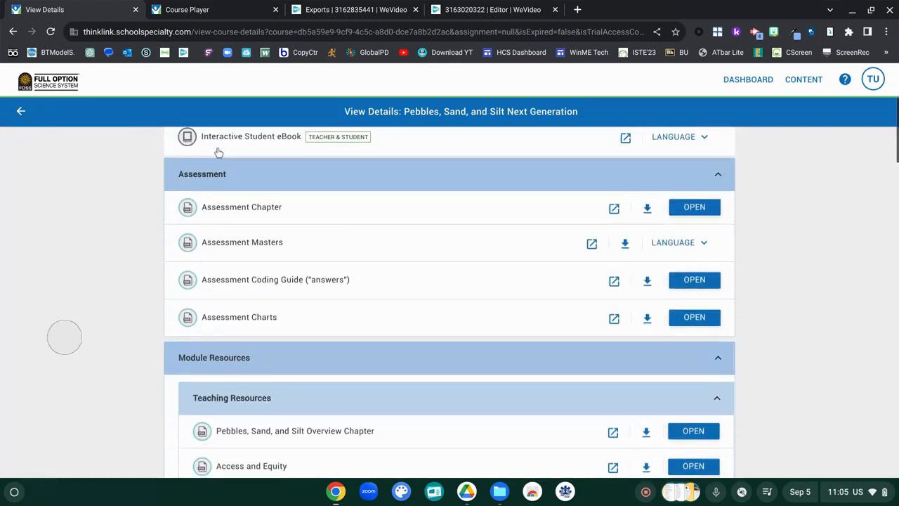
{"action": "scroll", "scroll_direction": "down", "scroll_amount": 3}
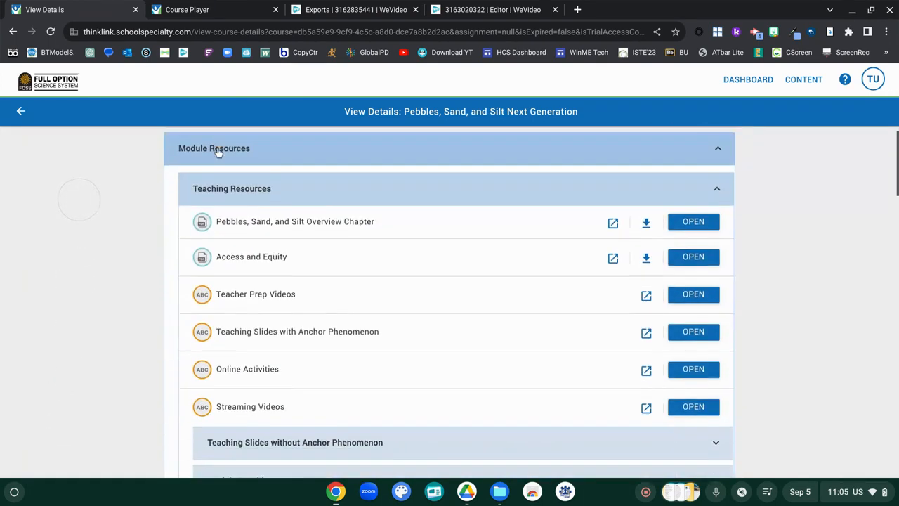
{"action": "scroll", "scroll_direction": "down", "scroll_amount": 3}
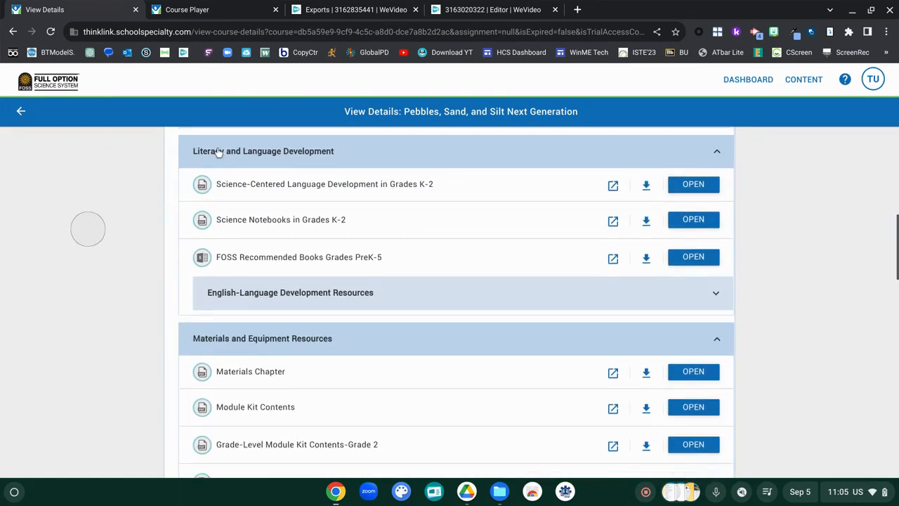
{"action": "scroll", "scroll_direction": "down", "scroll_amount": 3}
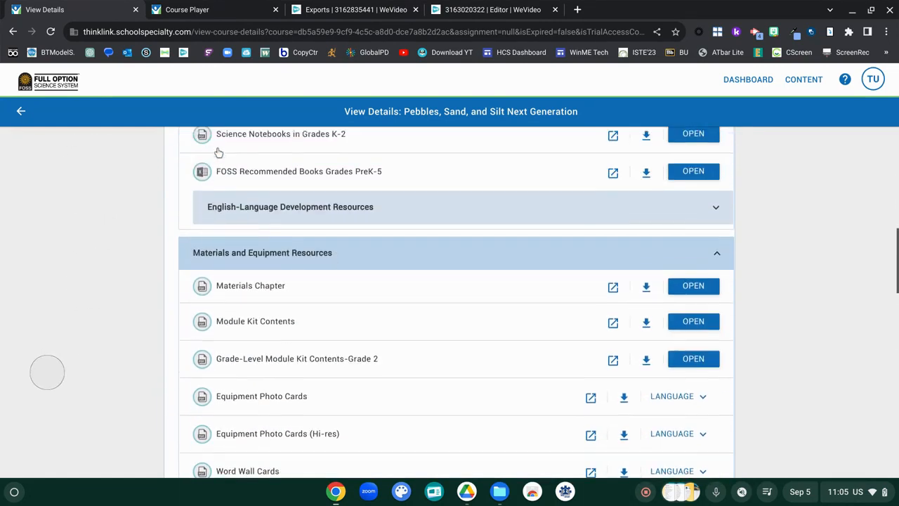
{"action": "scroll", "scroll_direction": "down", "scroll_amount": 3}
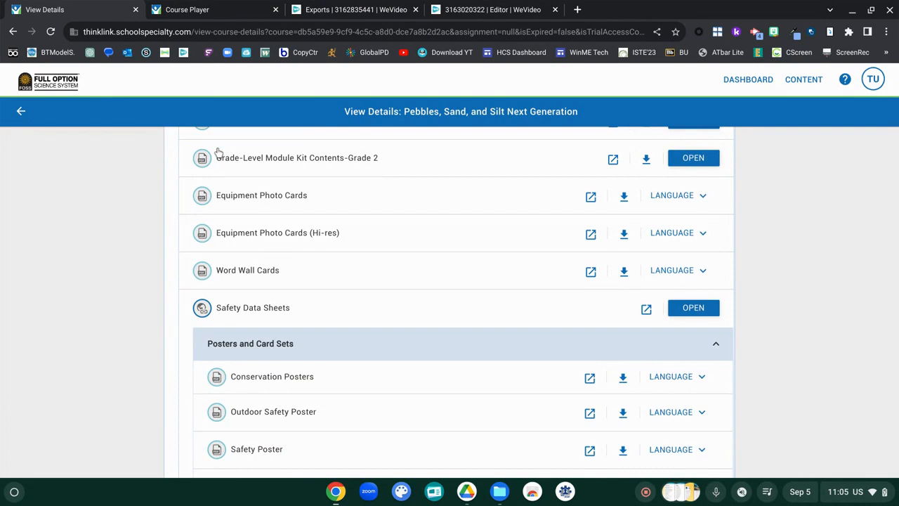
{"action": "scroll", "scroll_direction": "down", "scroll_amount": 3}
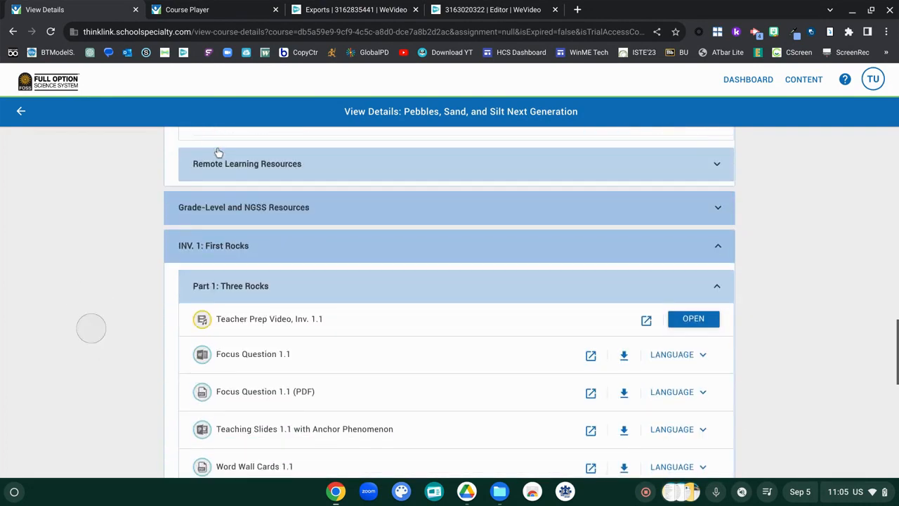
{"action": "scroll", "scroll_direction": "down", "scroll_amount": 3}
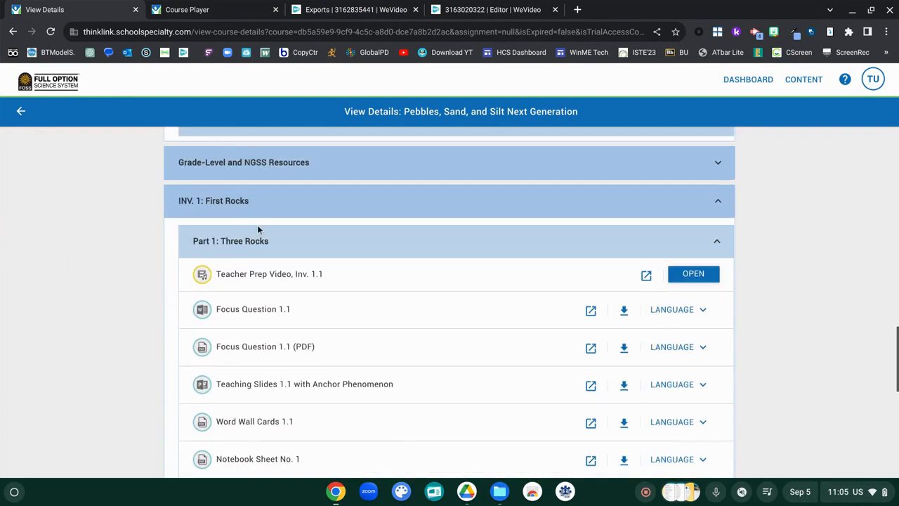
{"action": "scroll", "scroll_direction": "down", "scroll_amount": 3}
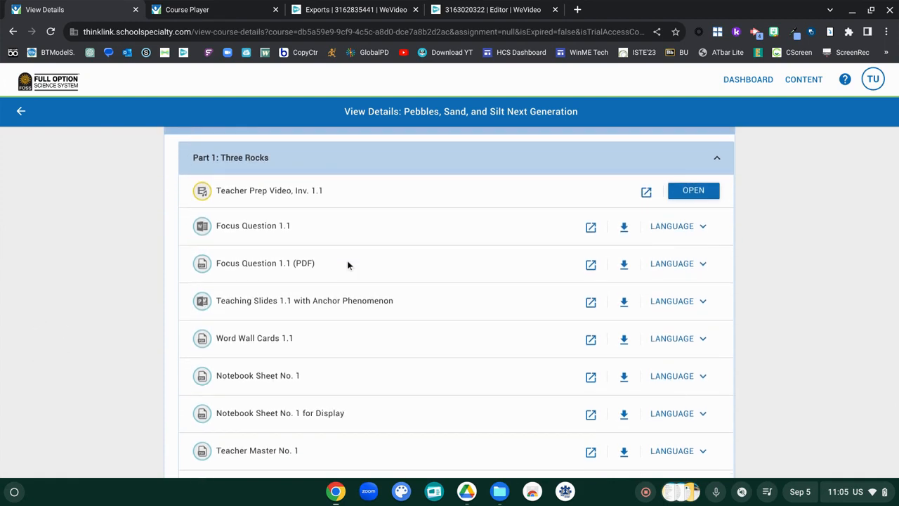
{"action": "scroll", "scroll_direction": "down", "scroll_amount": 3}
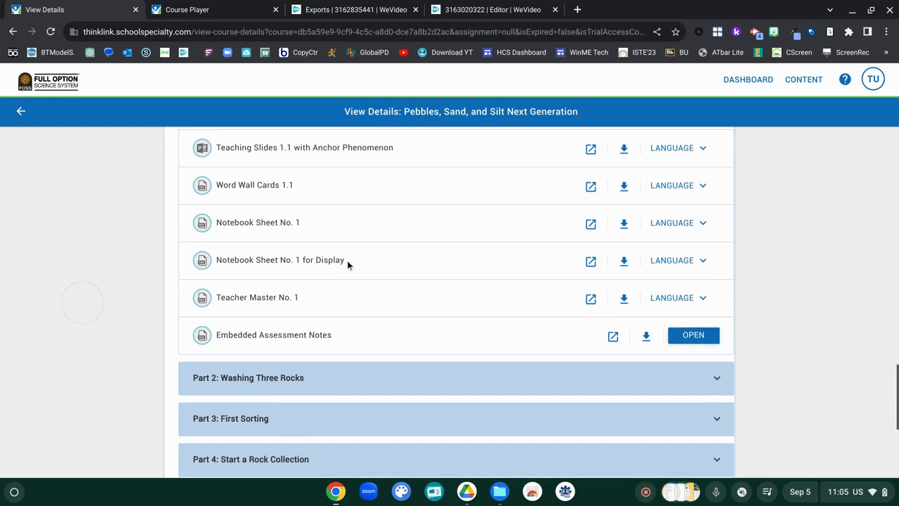
{"action": "mouse_move", "coordinate": [309, 344]}
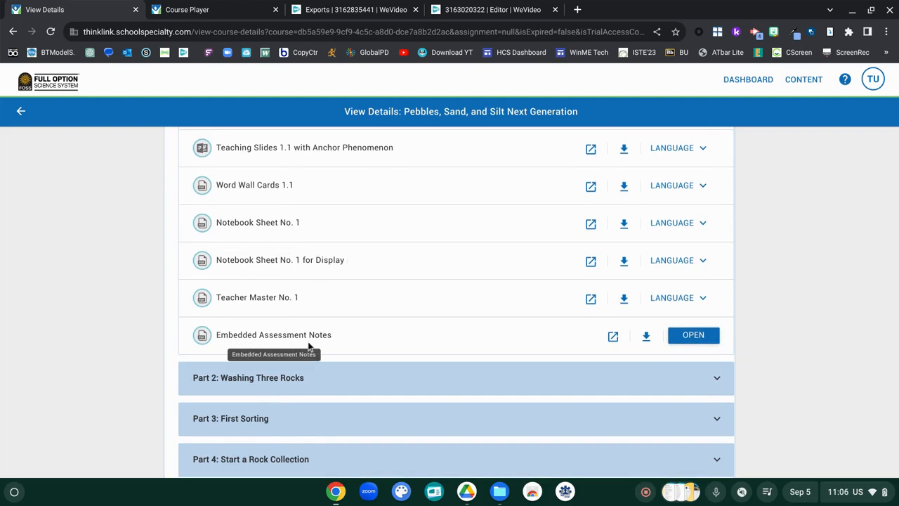
{"action": "mouse_move", "coordinate": [282, 309]}
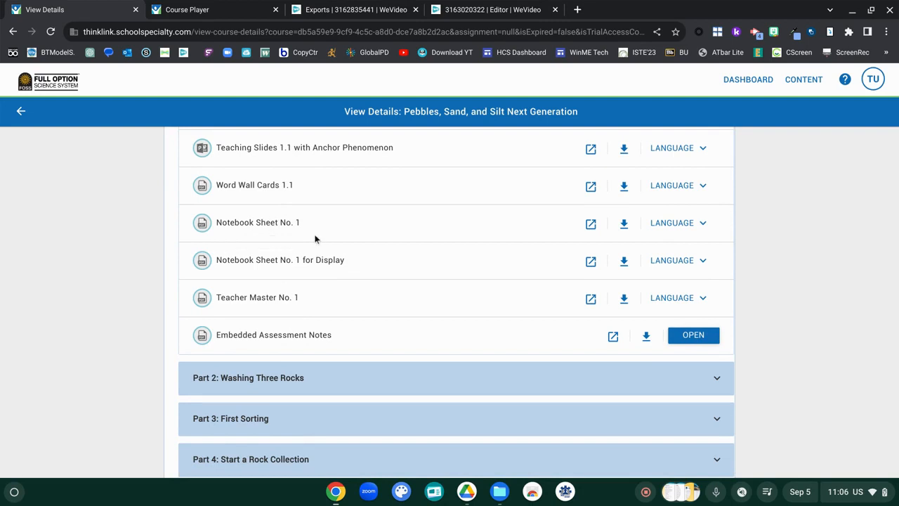
{"action": "mouse_move", "coordinate": [294, 274]}
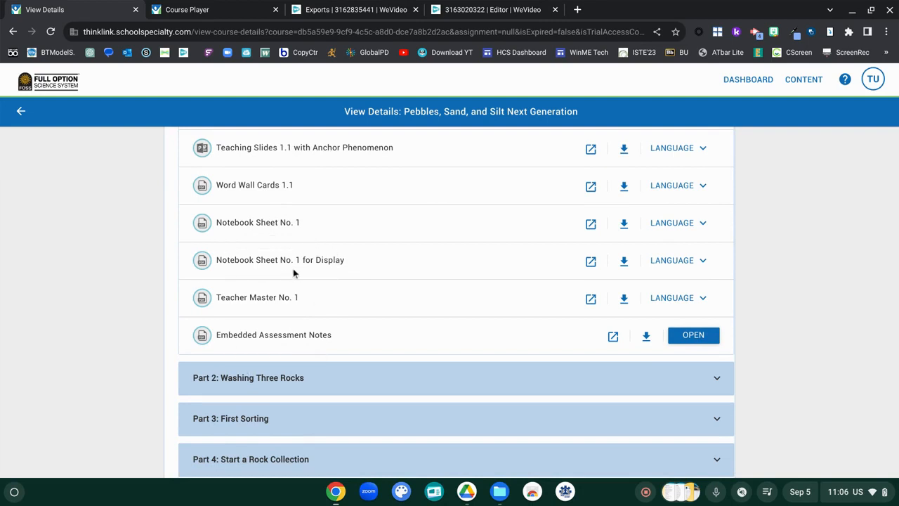
{"action": "mouse_move", "coordinate": [591, 261]}
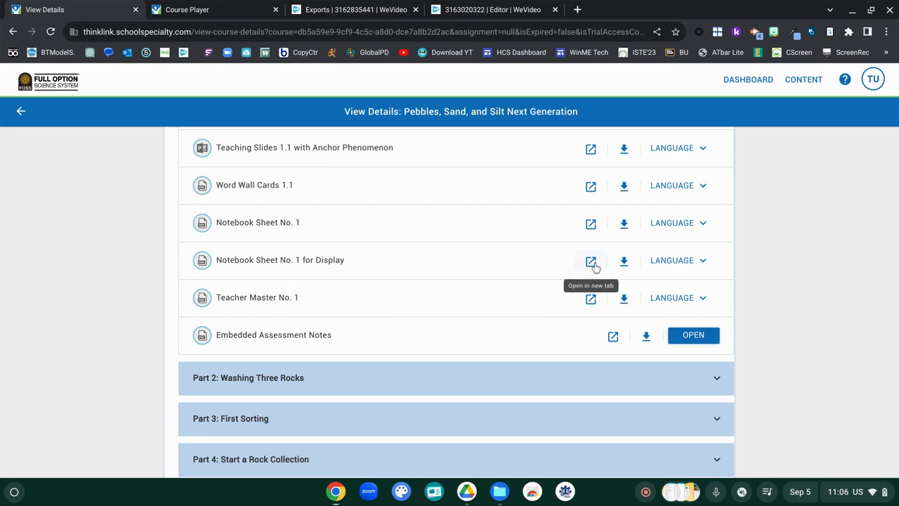
{"action": "scroll", "scroll_direction": "down", "scroll_amount": 3}
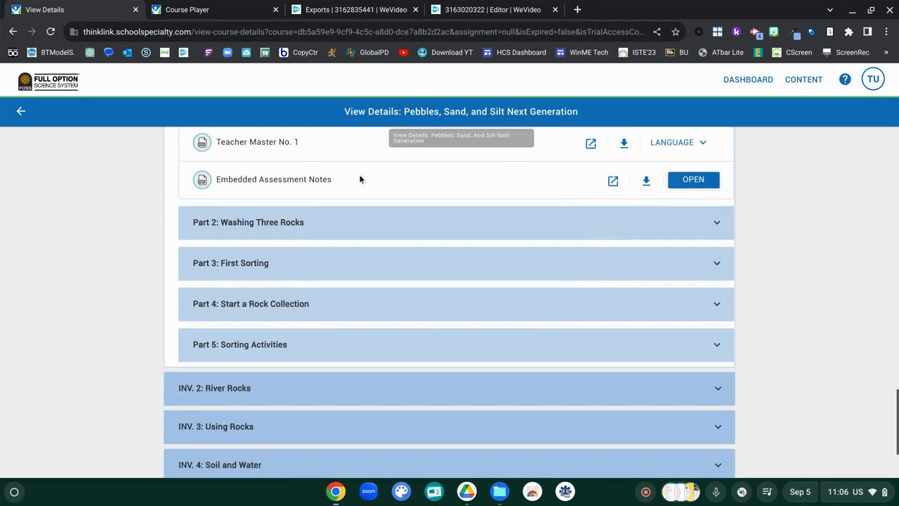
{"action": "mouse_move", "coordinate": [372, 228]}
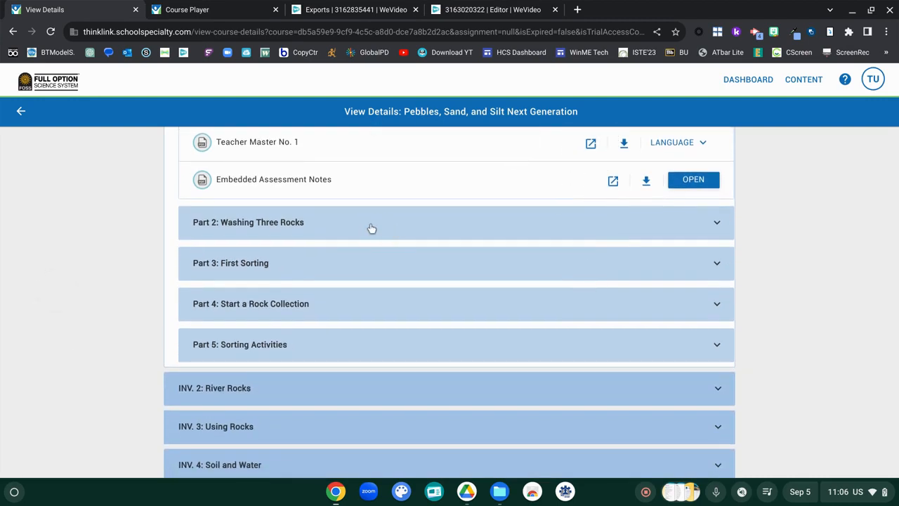
Expand Part 2: Washing Three Rocks, then scroll down to Family Resources and Extensions
{"action": "left_click", "coordinate": [248, 222]}
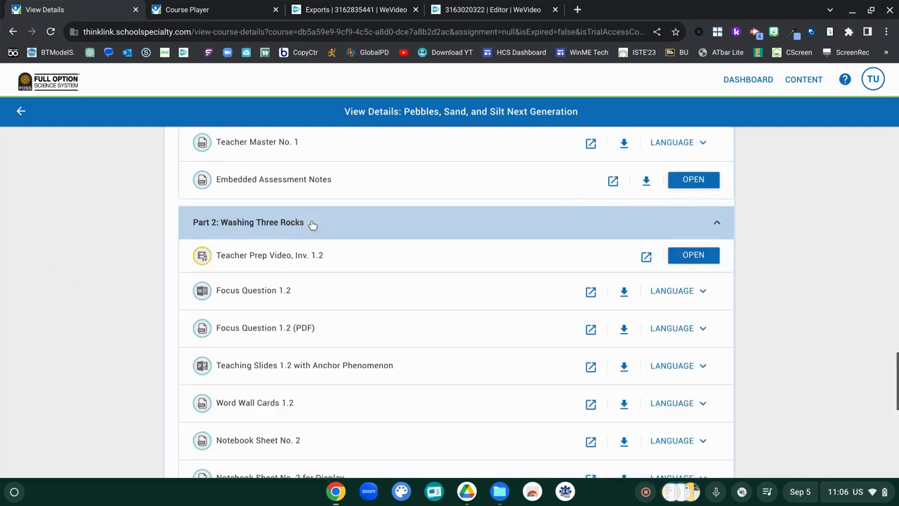
{"action": "scroll", "scroll_direction": "down", "scroll_amount": 3}
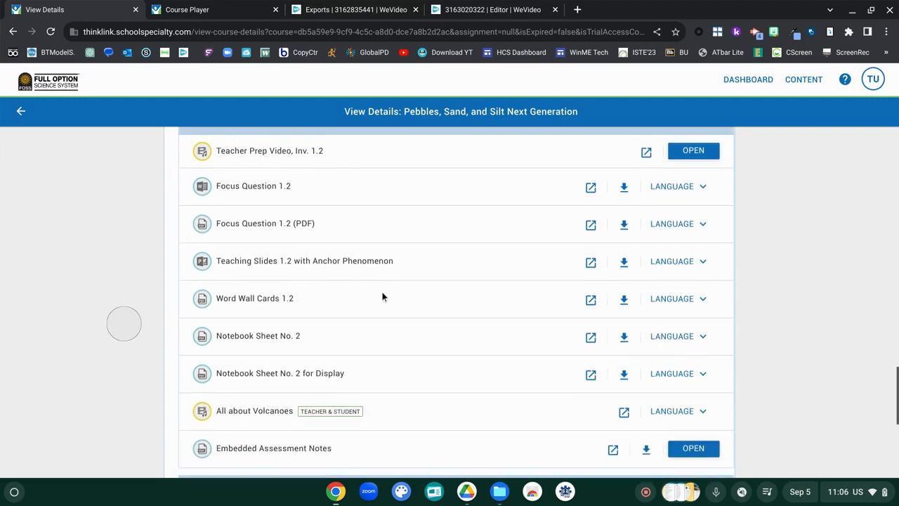
{"action": "scroll", "scroll_direction": "down", "scroll_amount": 3}
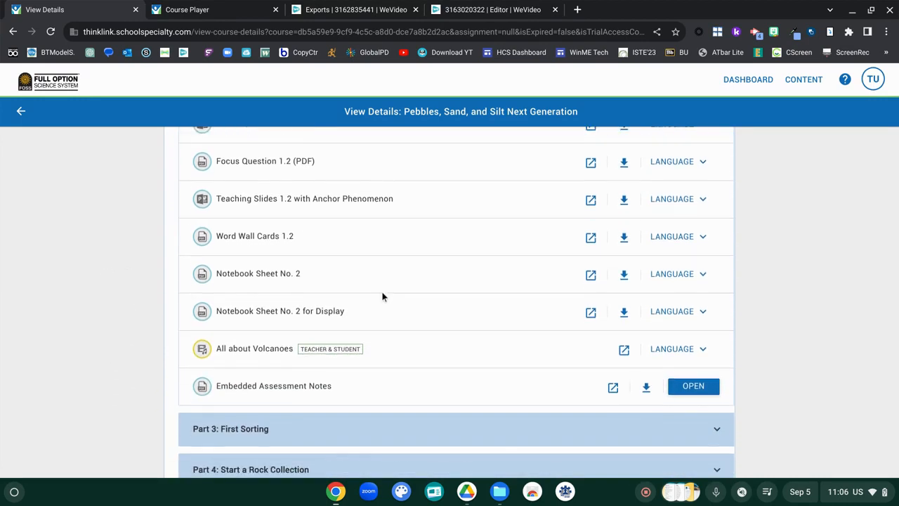
{"action": "scroll", "scroll_direction": "down", "scroll_amount": 3}
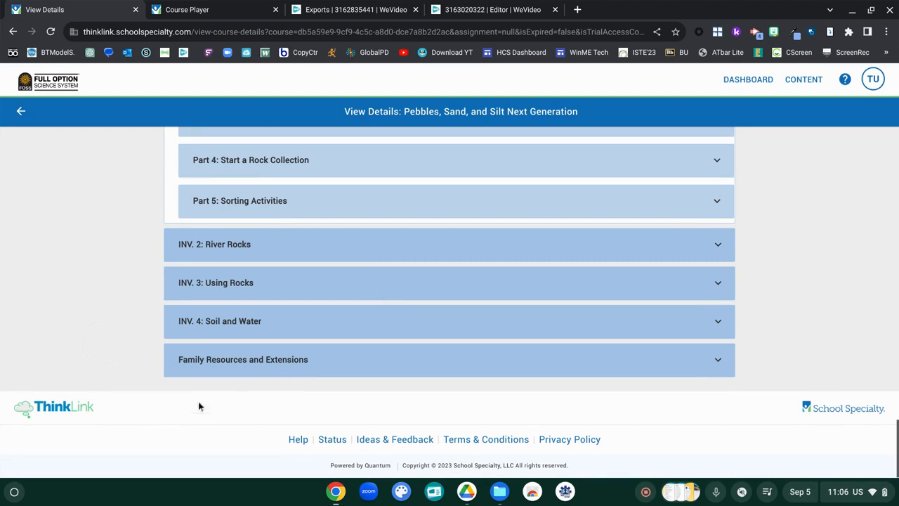
Open Family Resources and Remote Learning Resources, showing Investigation 1–4 menus and Everyday Outside Challenge
{"action": "left_click", "coordinate": [243, 359]}
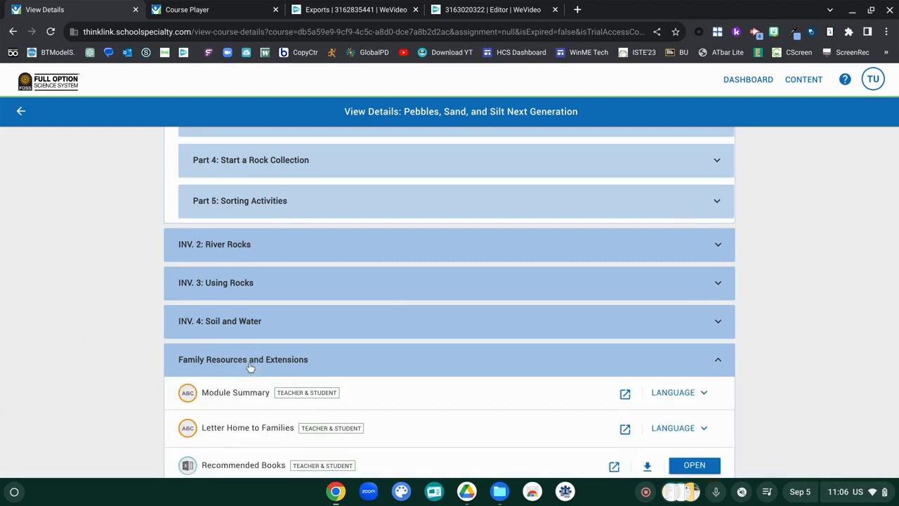
{"action": "scroll", "scroll_direction": "down", "scroll_amount": 3}
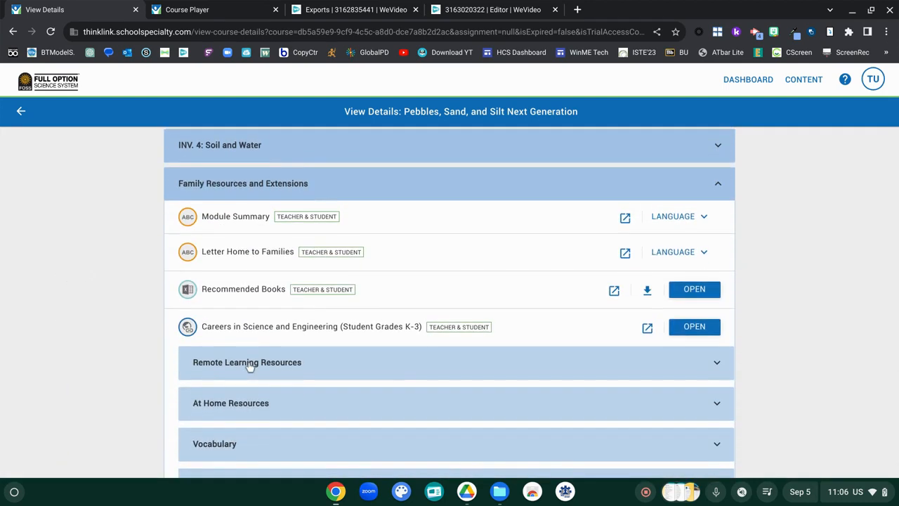
{"action": "mouse_move", "coordinate": [247, 251]}
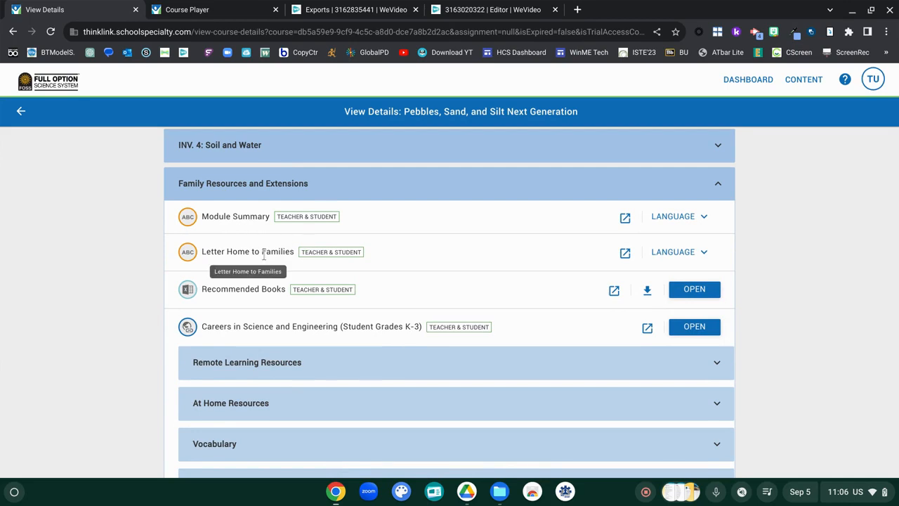
{"action": "mouse_move", "coordinate": [416, 254]}
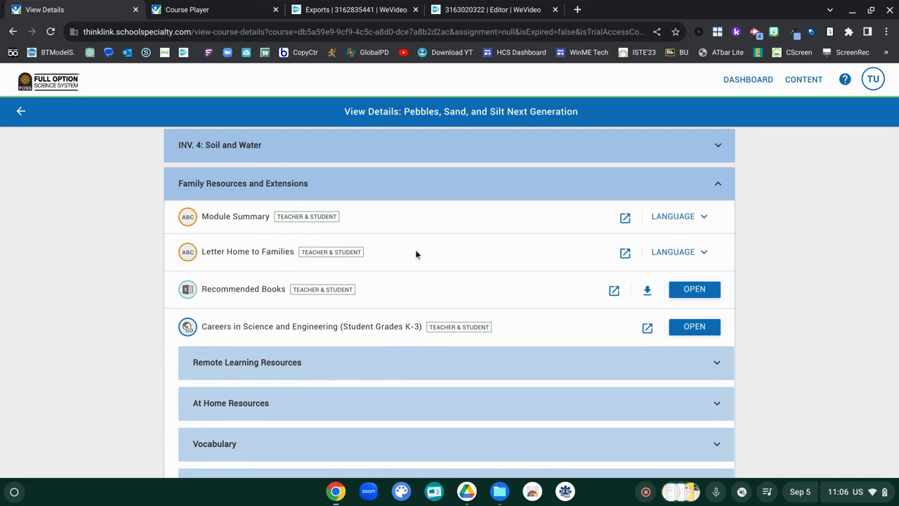
{"action": "scroll", "scroll_direction": "down", "scroll_amount": 3}
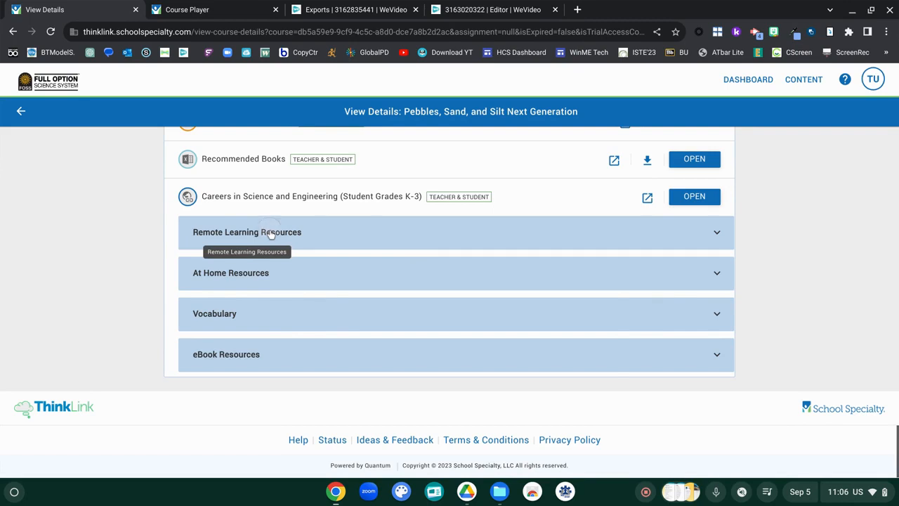
{"action": "left_click", "coordinate": [247, 232]}
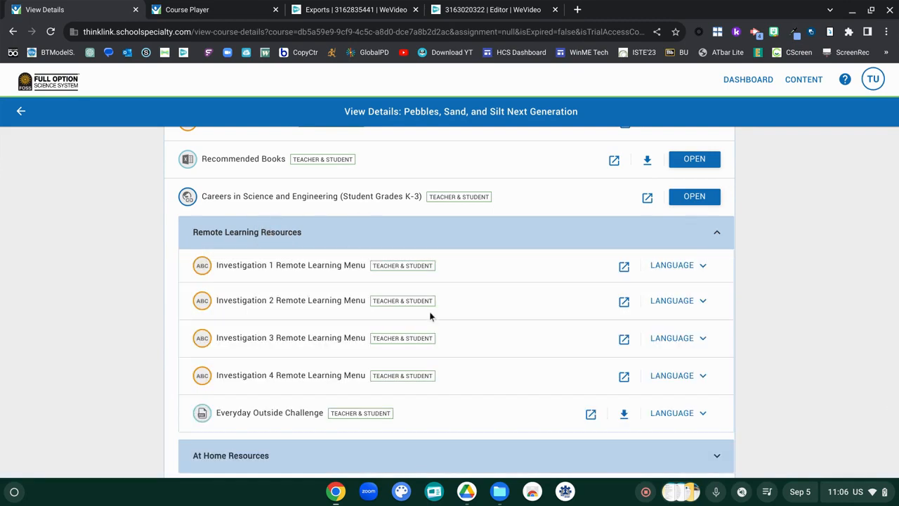
{"action": "scroll", "scroll_direction": "down", "scroll_amount": 3}
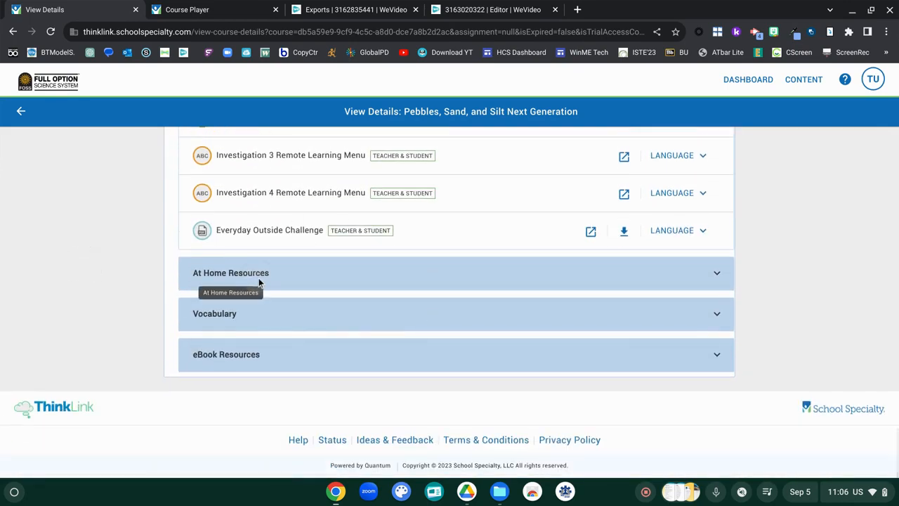
Expand At Home Resources and its Home/School Connections and Math Extensions handout lists
{"action": "left_click", "coordinate": [231, 273]}
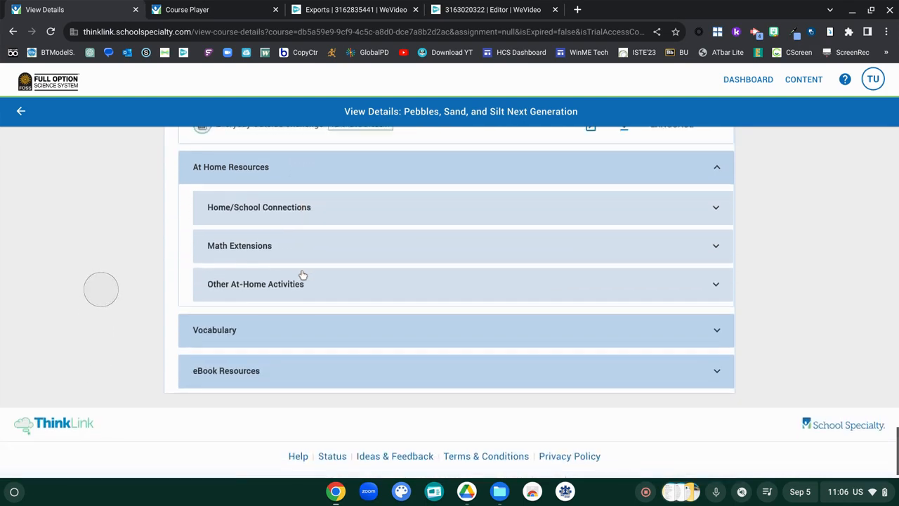
{"action": "left_click", "coordinate": [259, 206]}
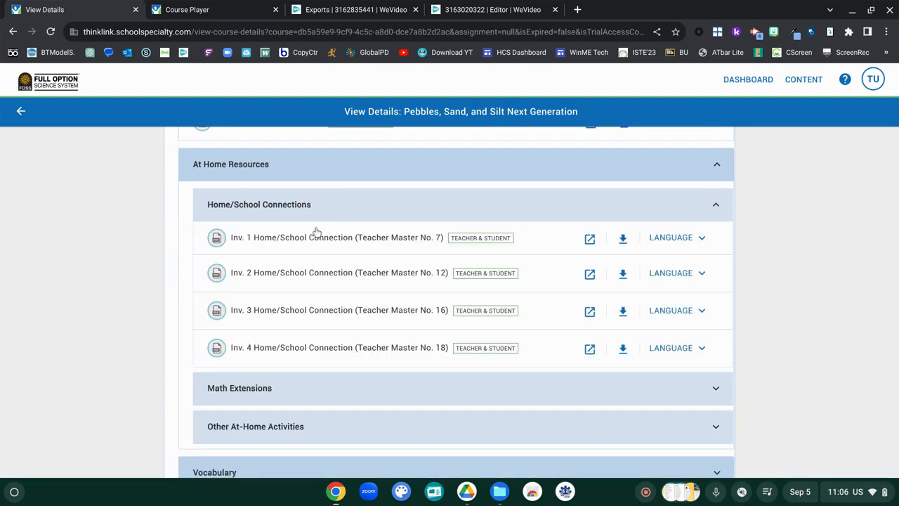
{"action": "left_click", "coordinate": [238, 387]}
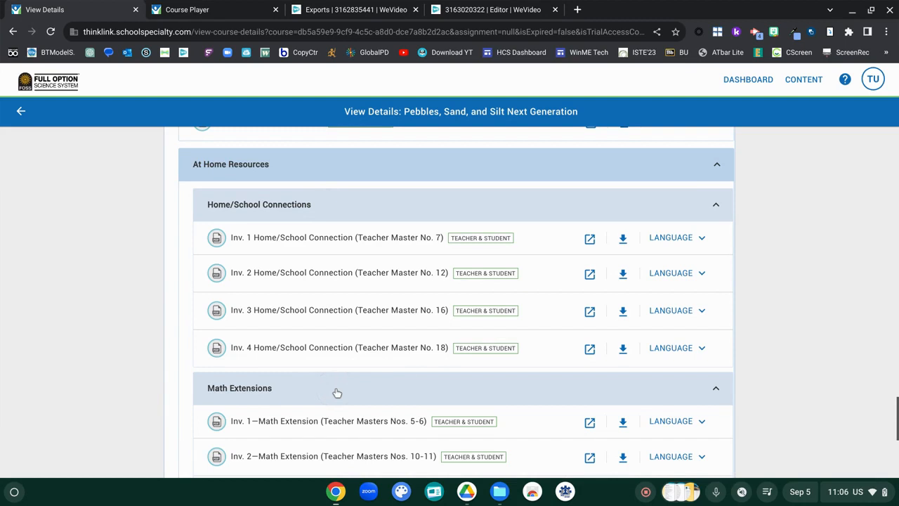
{"action": "scroll", "scroll_direction": "down", "scroll_amount": 3}
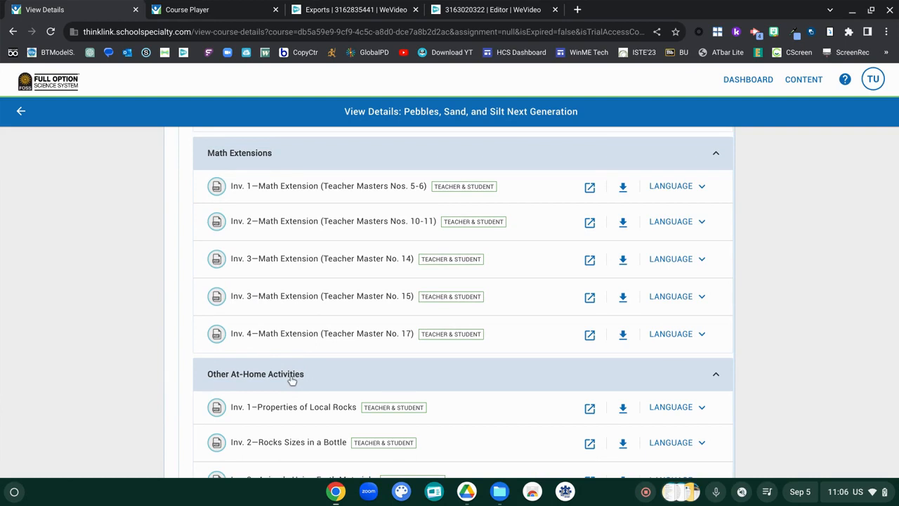
{"action": "scroll", "scroll_direction": "down", "scroll_amount": 3}
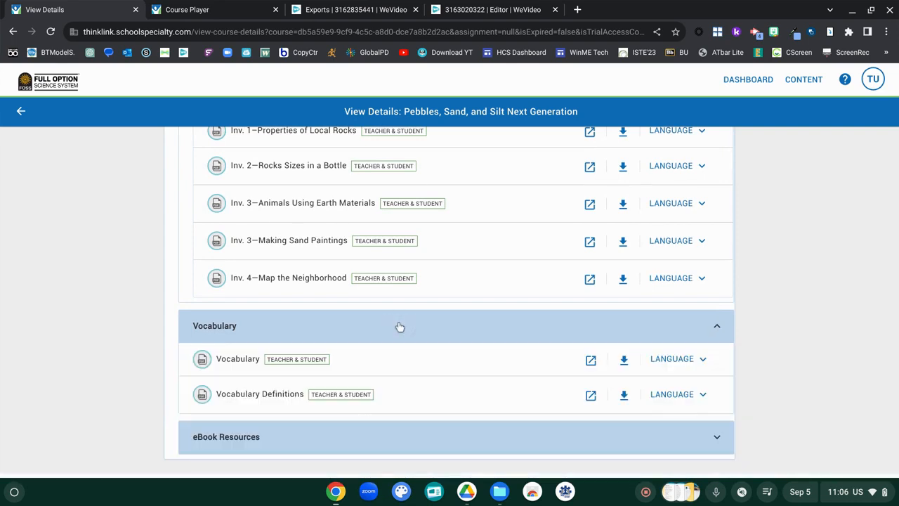
Expand eBook Resources to list the Student eBook and Audio Book, then scroll the page
{"action": "scroll", "scroll_direction": "down", "scroll_amount": 3}
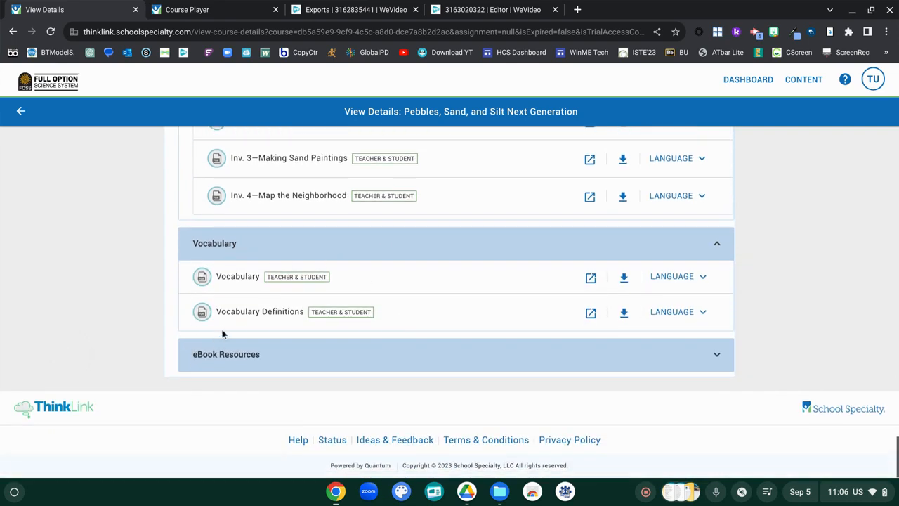
{"action": "mouse_move", "coordinate": [287, 332]}
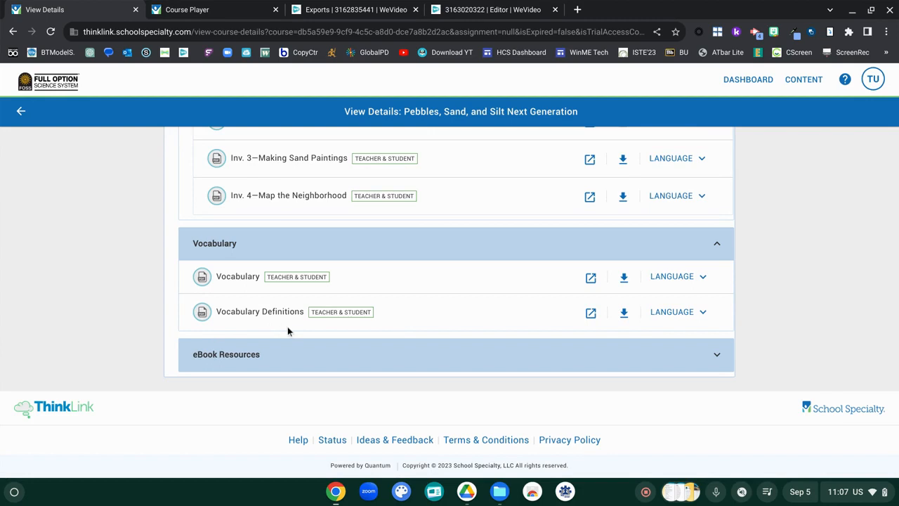
{"action": "left_click", "coordinate": [226, 353]}
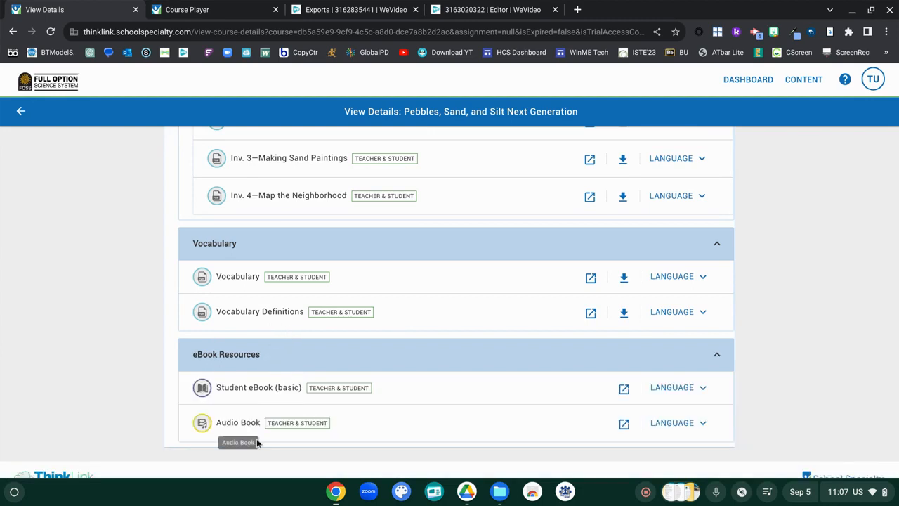
{"action": "mouse_move", "coordinate": [310, 354]}
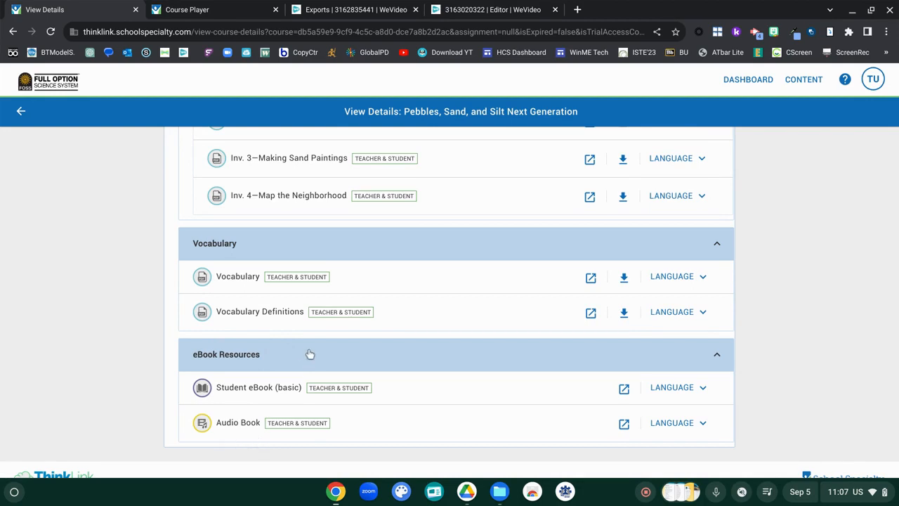
{"action": "mouse_move", "coordinate": [541, 421]}
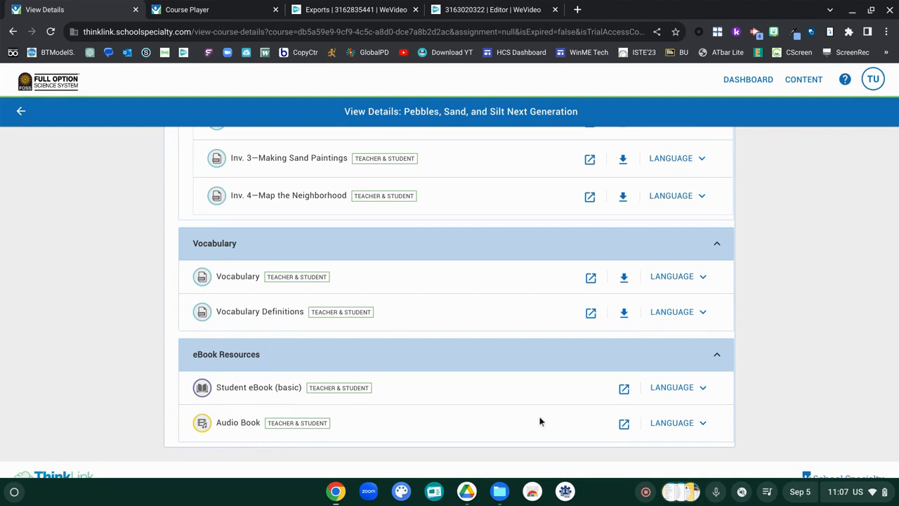
{"action": "scroll", "scroll_direction": "down", "scroll_amount": 3}
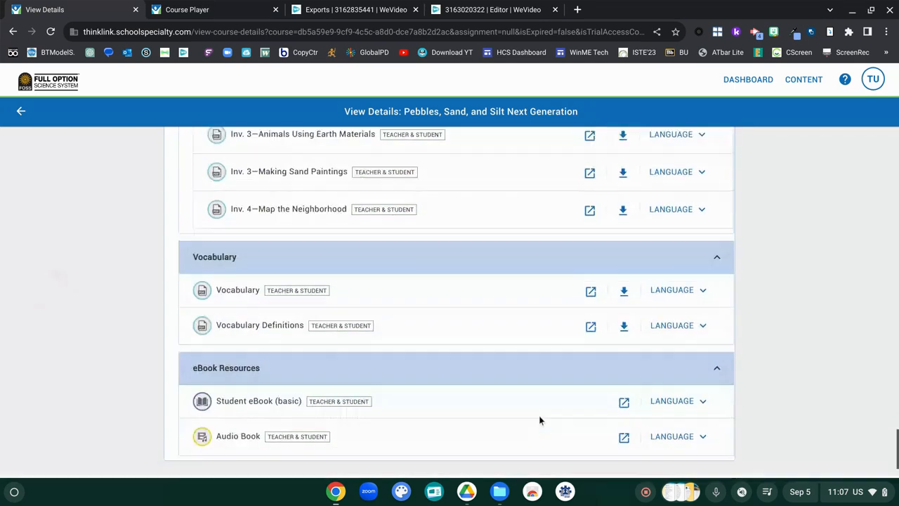
{"action": "scroll", "scroll_direction": "down", "scroll_amount": 3}
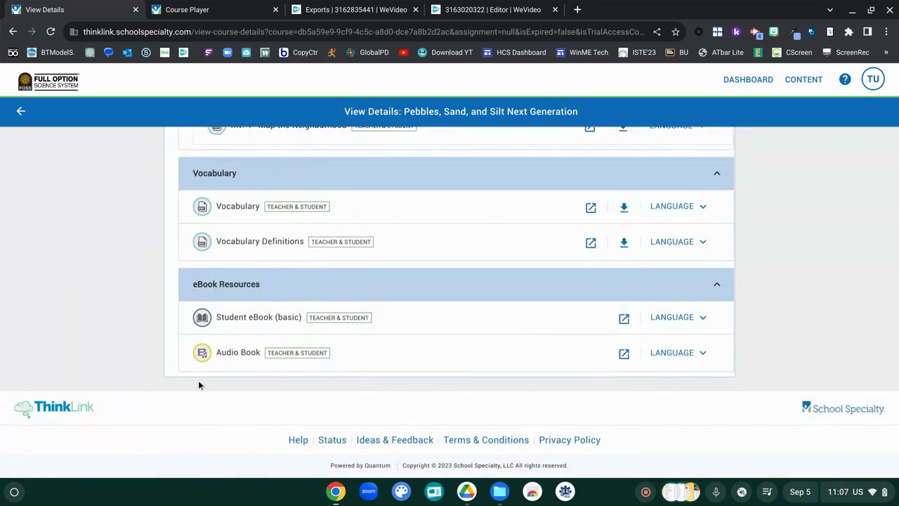
{"action": "mouse_move", "coordinate": [238, 352]}
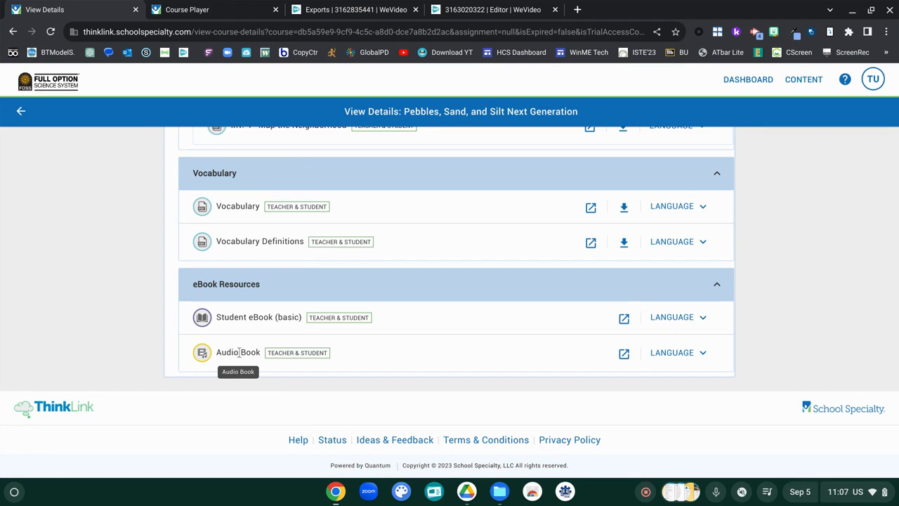
{"action": "mouse_move", "coordinate": [802, 318]}
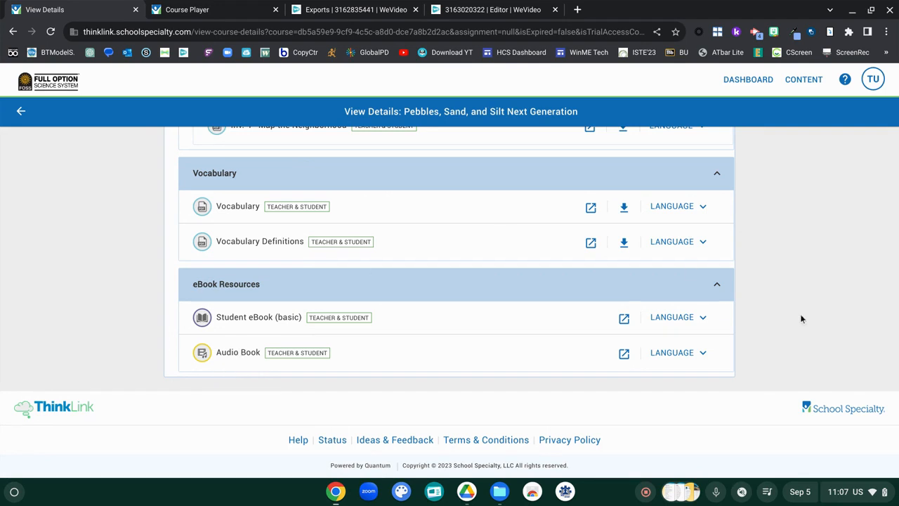
{"action": "scroll", "scroll_direction": "down", "scroll_amount": 3}
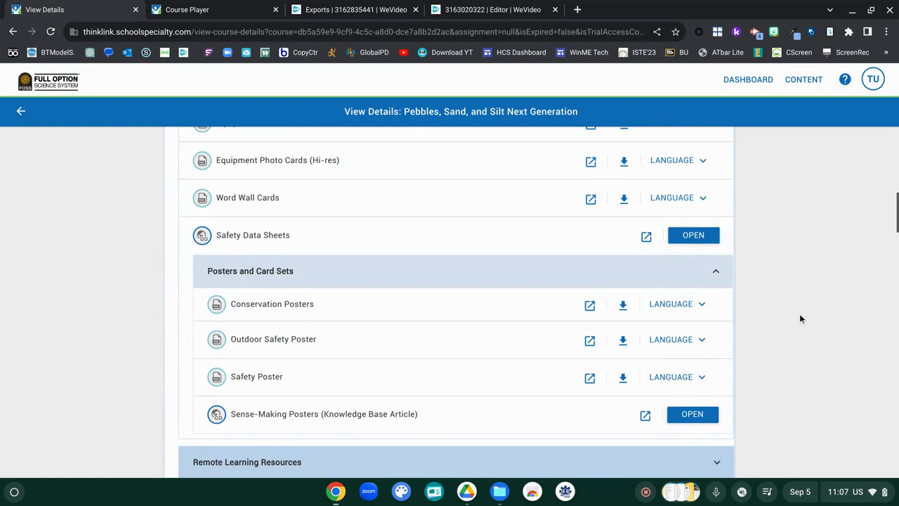